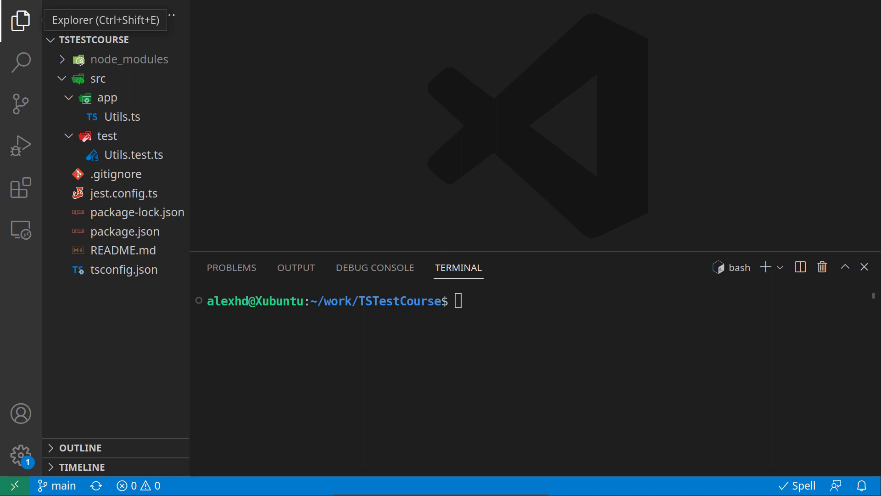
pyautogui.moveTo(18, 145)
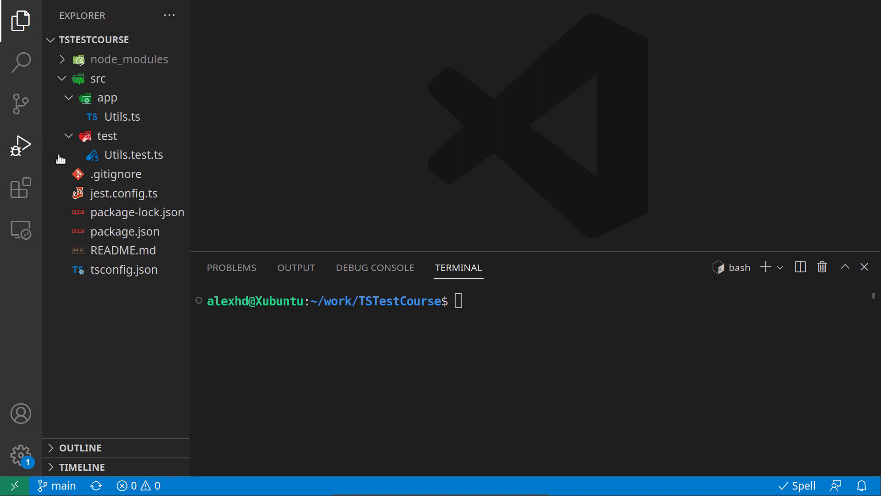
pyautogui.moveTo(340, 203)
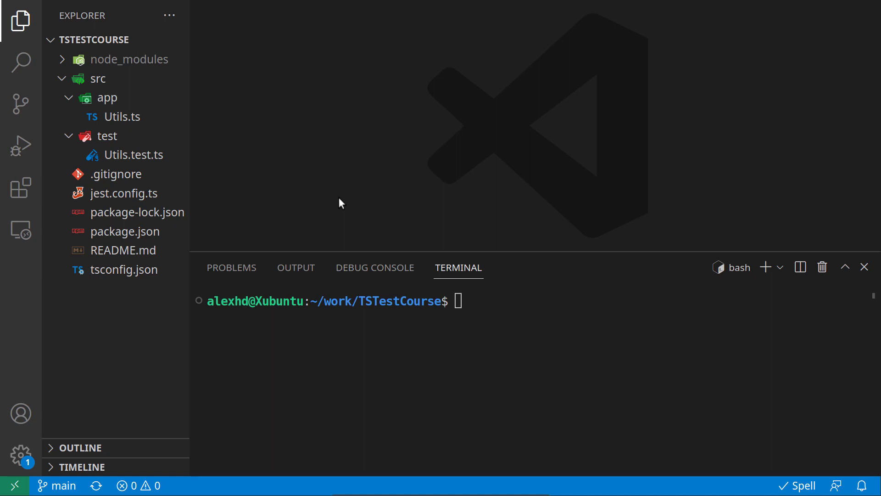
pyautogui.moveTo(348, 198)
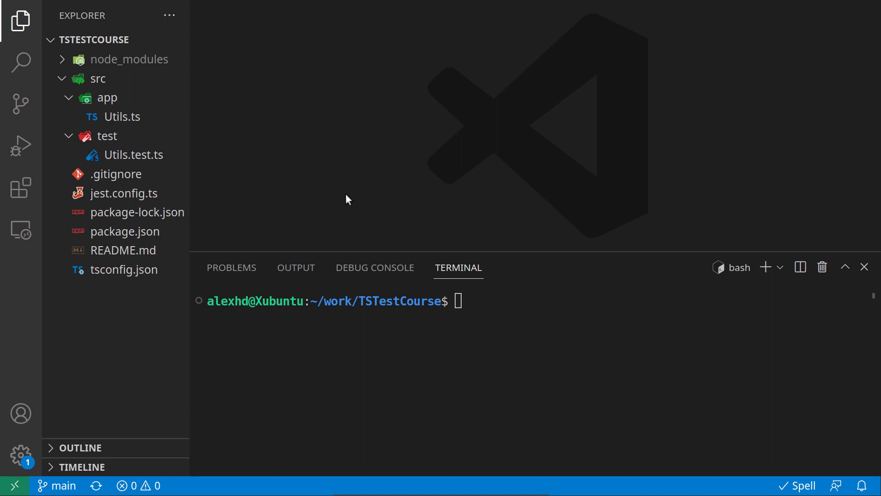
pyautogui.moveTo(331, 202)
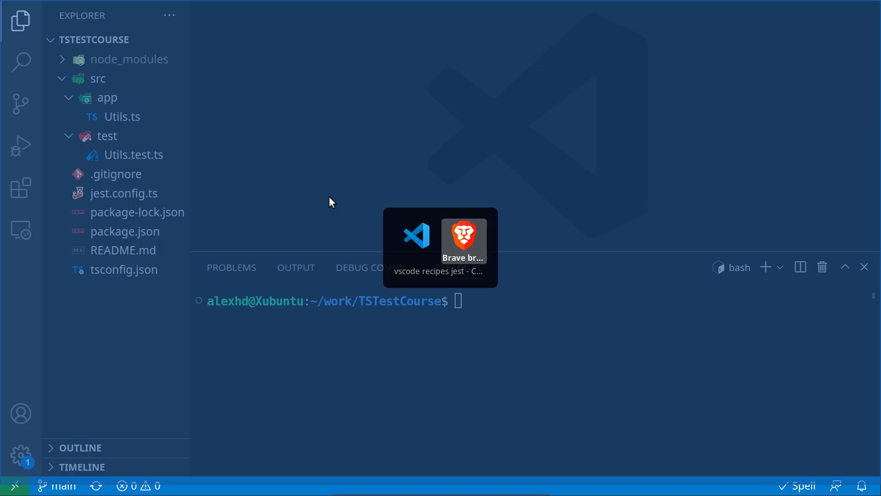
# - Bring the 'vscode recipes jest' results forward and open the microsoft/vscode-recipes GitHub link
pyautogui.click(464, 240)
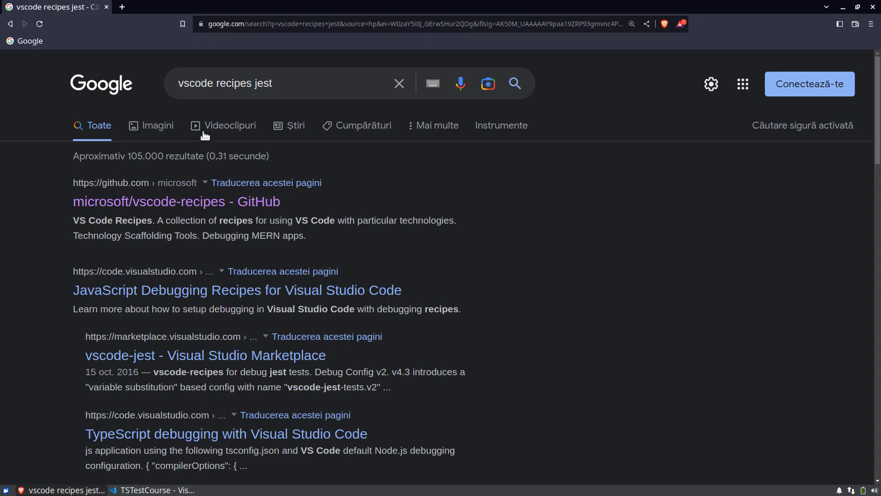
pyautogui.click(286, 83)
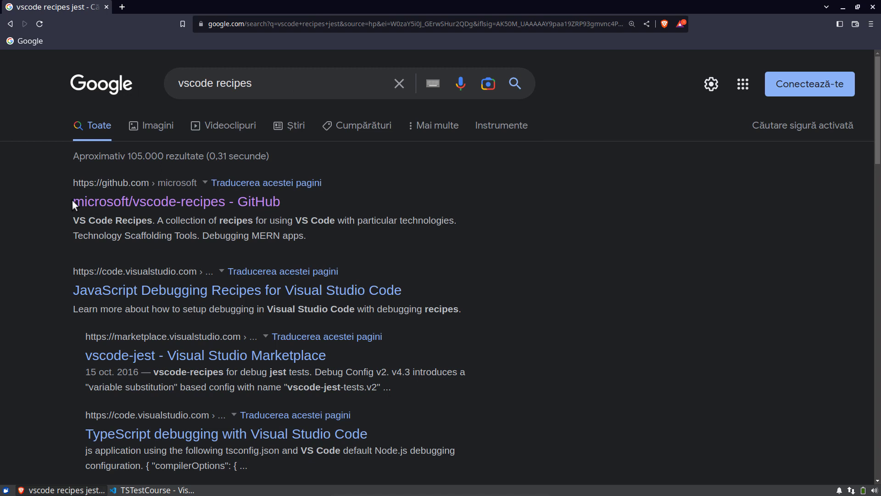
pyautogui.moveTo(188, 208)
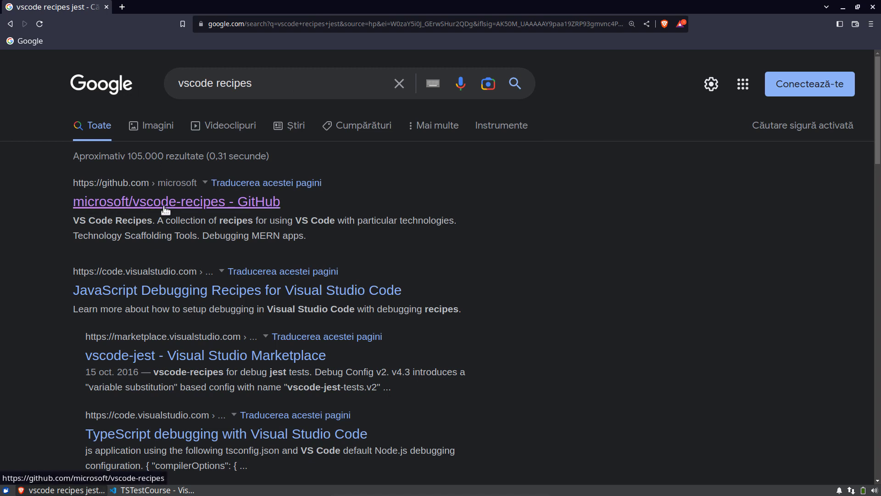
pyautogui.click(157, 202)
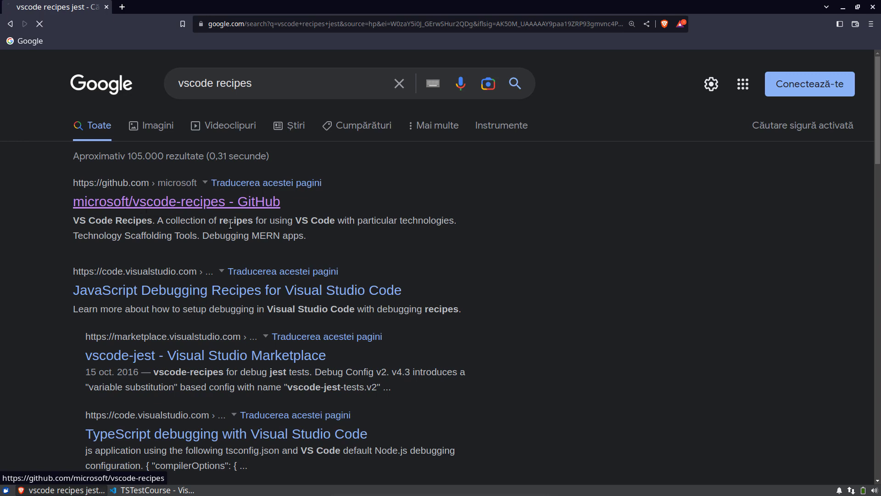
# - Scroll the vscode-recipes repository listing down to the debugging-jest-tests folder
pyautogui.click(177, 201)
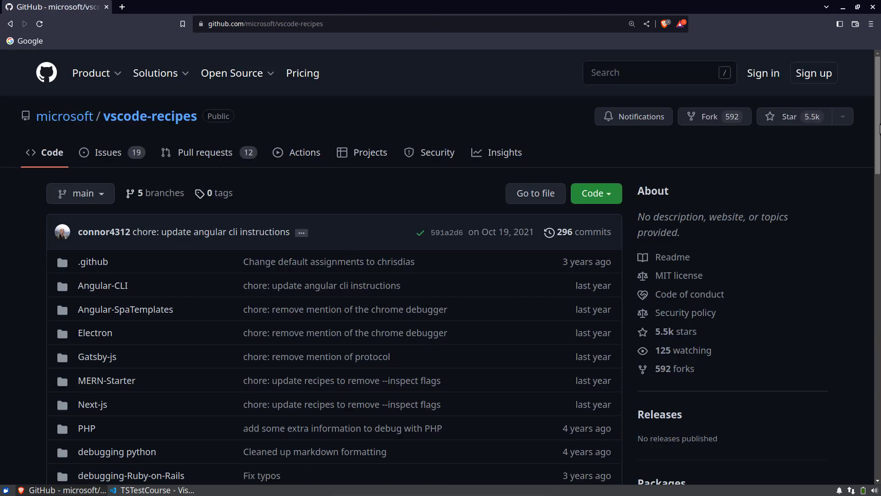
pyautogui.scroll(-3)
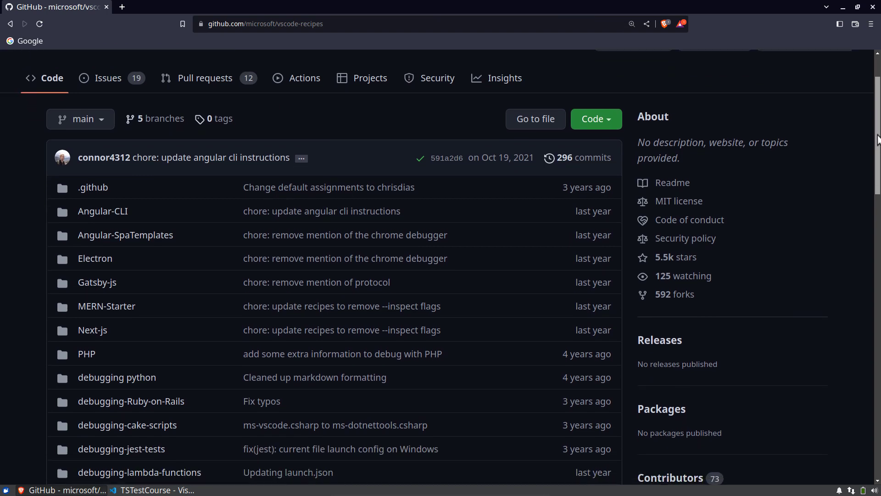
pyautogui.scroll(-3)
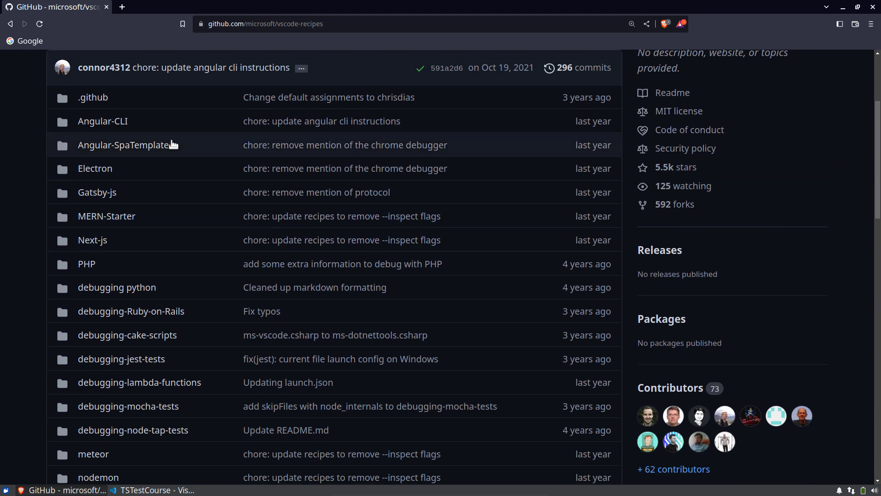
pyautogui.moveTo(855, 147)
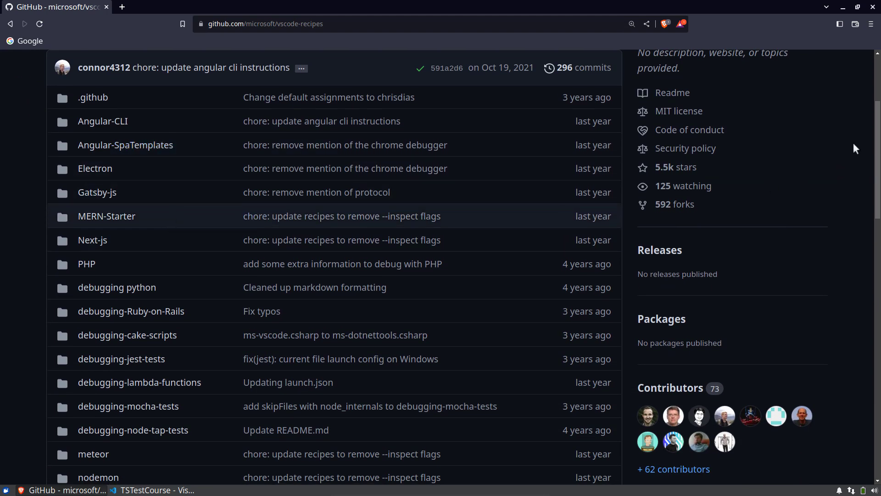
pyautogui.scroll(-3)
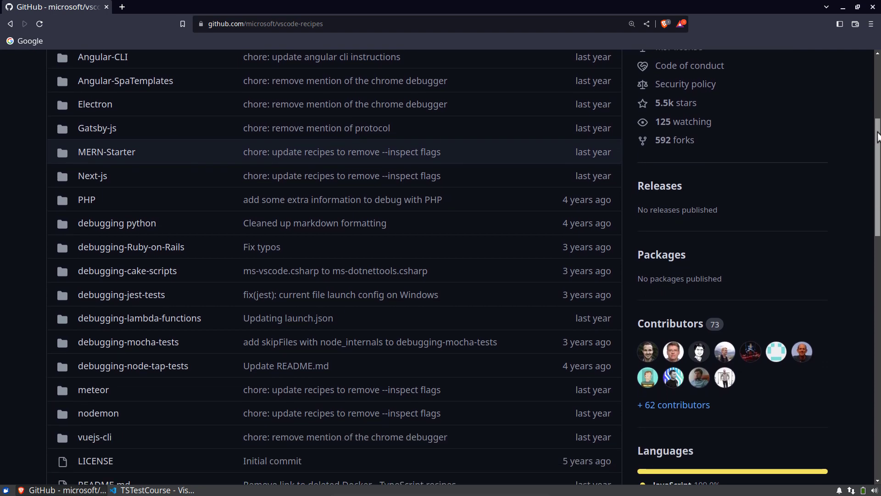
pyautogui.scroll(-3)
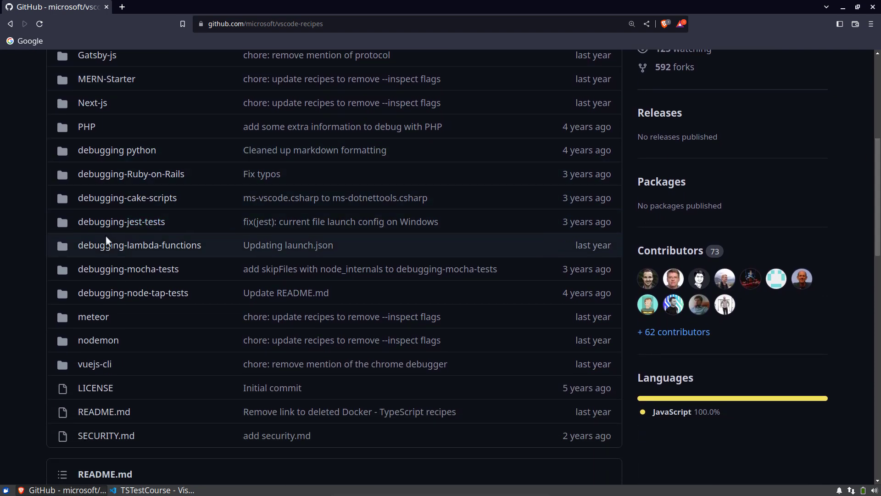
pyautogui.moveTo(146, 225)
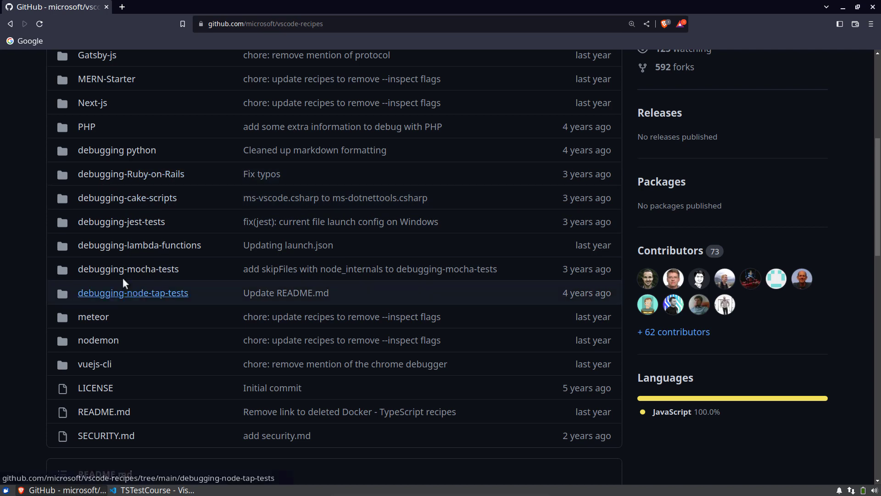
pyautogui.moveTo(114, 225)
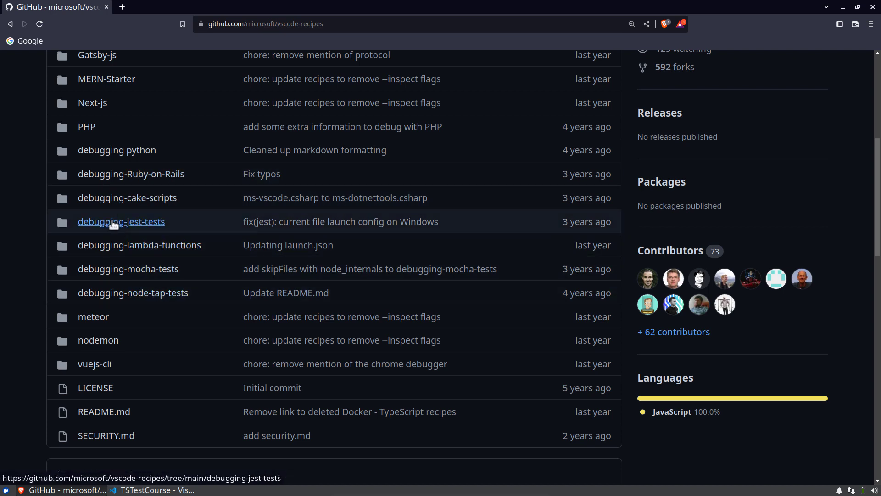
# - Open the debugging-jest-tests recipe and scroll its README to the launch.json block
pyautogui.click(122, 222)
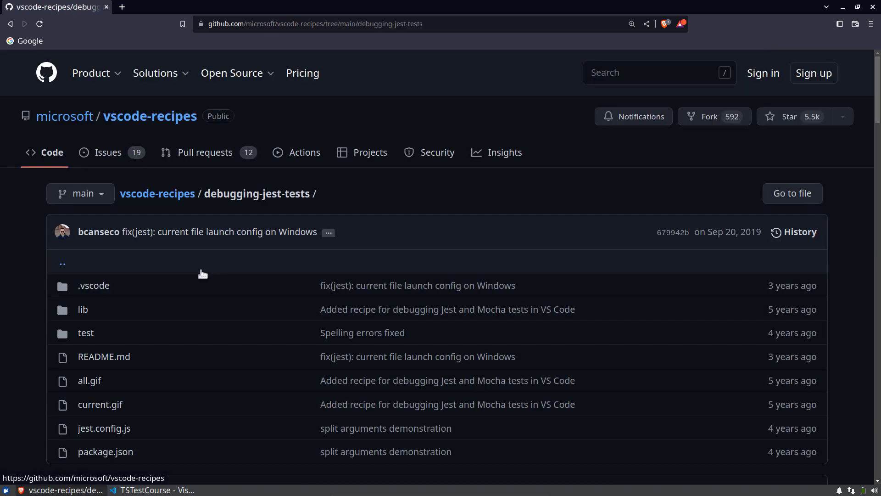
pyautogui.scroll(-3)
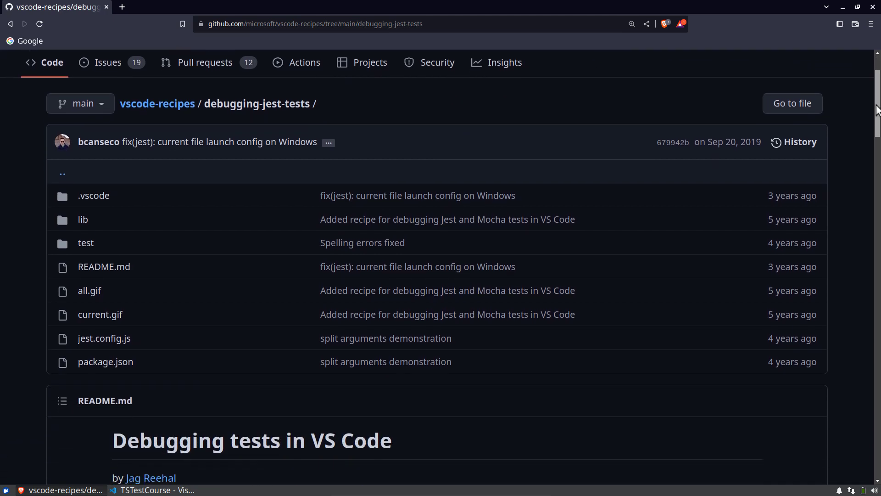
pyautogui.scroll(-3)
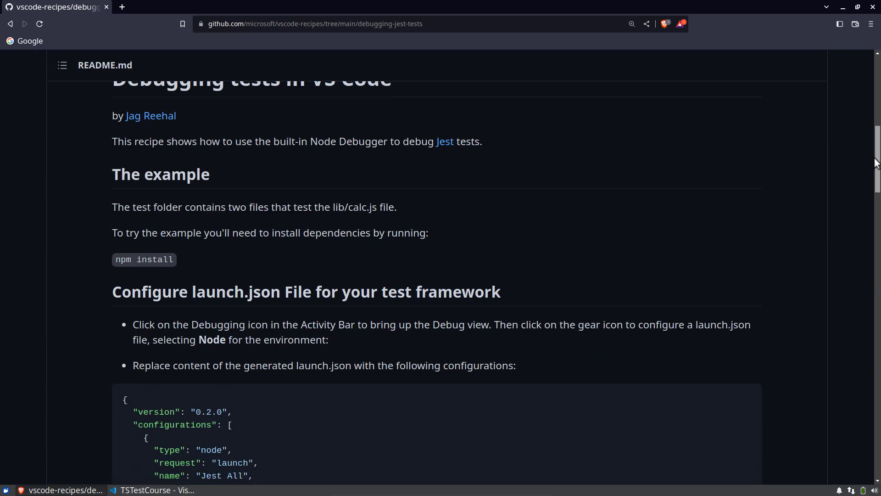
pyautogui.scroll(-3)
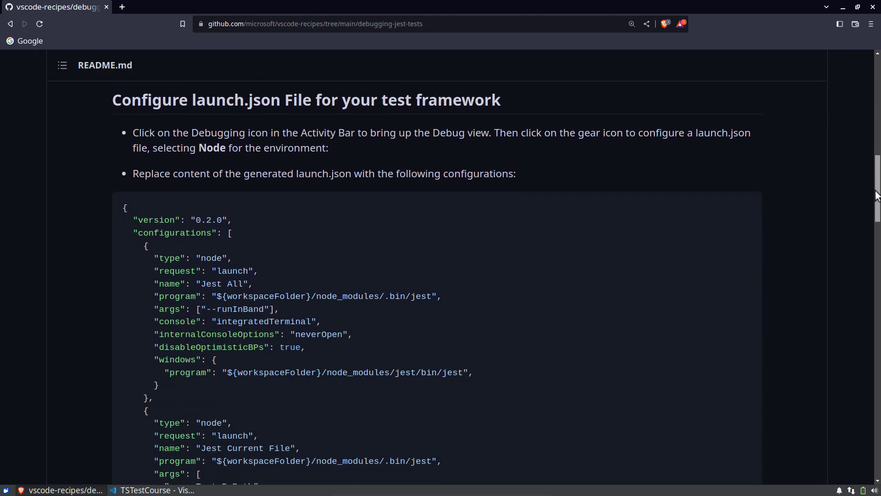
pyautogui.scroll(-3)
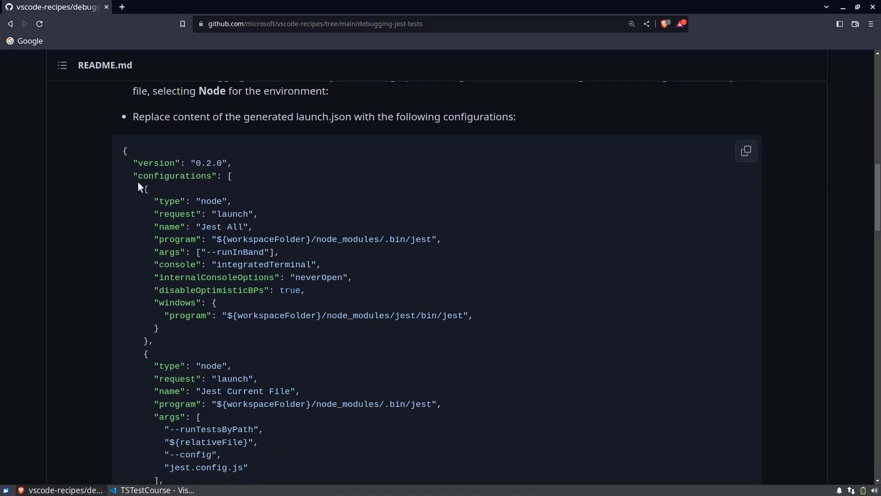
# - Select portions of the launch.json configurations array, including Jest Current File
pyautogui.moveTo(139, 176); pyautogui.dragTo(163, 226)
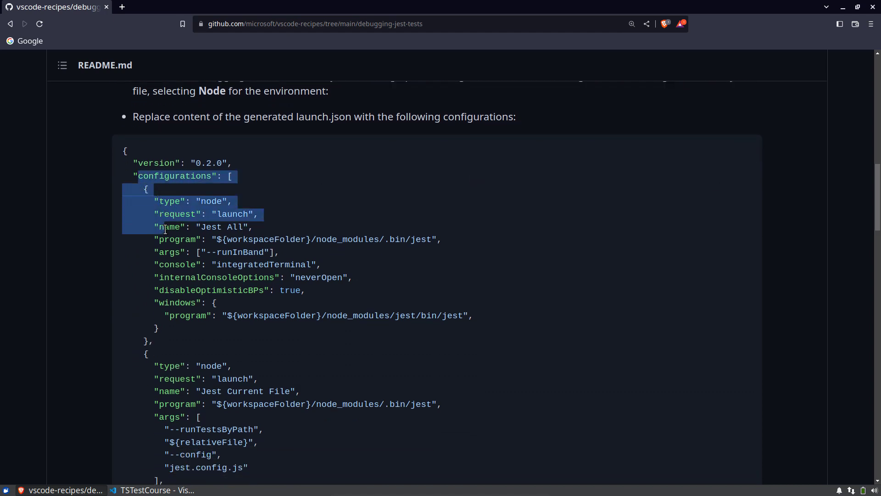
pyautogui.click(202, 214)
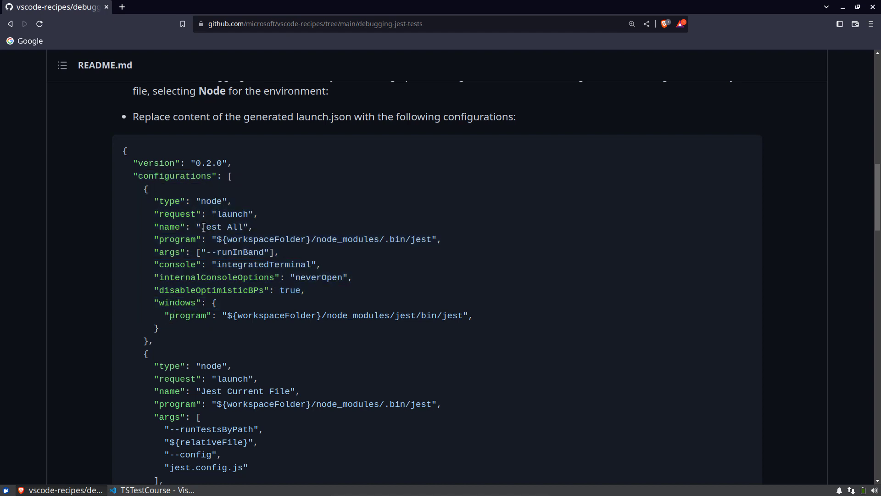
pyautogui.doubleClick(222, 227)
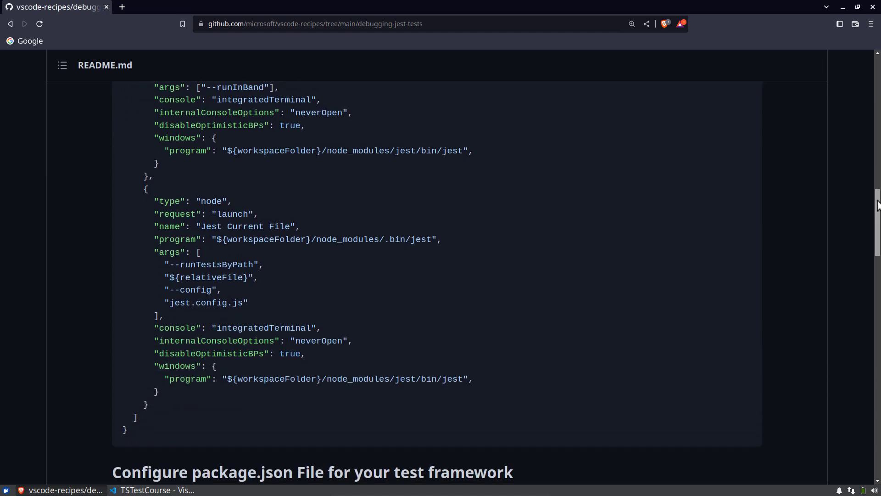
pyautogui.scroll(-3)
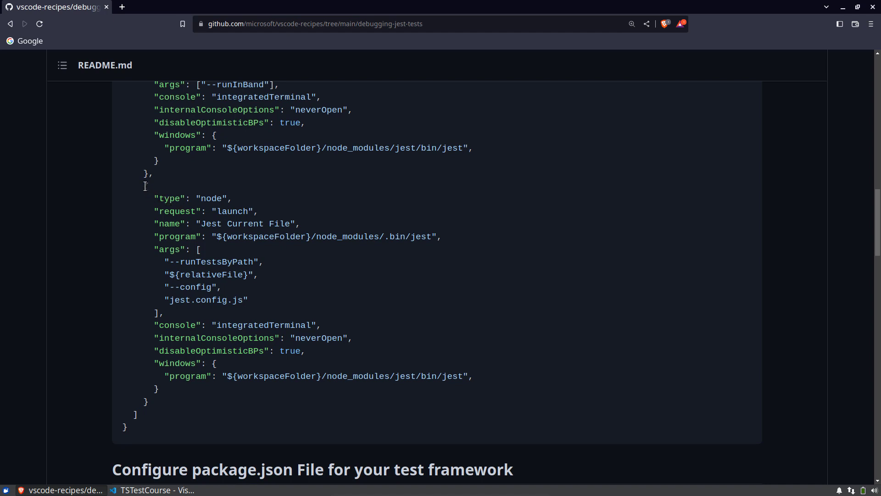
pyautogui.moveTo(145, 185); pyautogui.dragTo(166, 365)
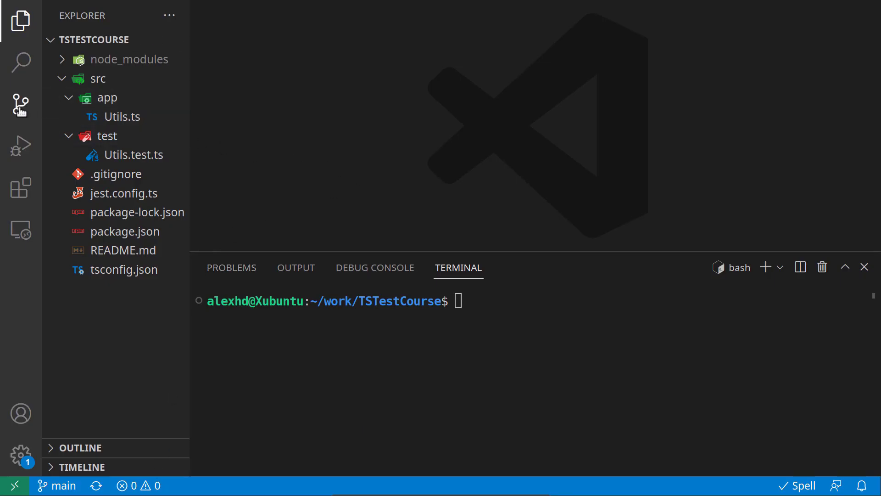
pyautogui.moveTo(17, 146)
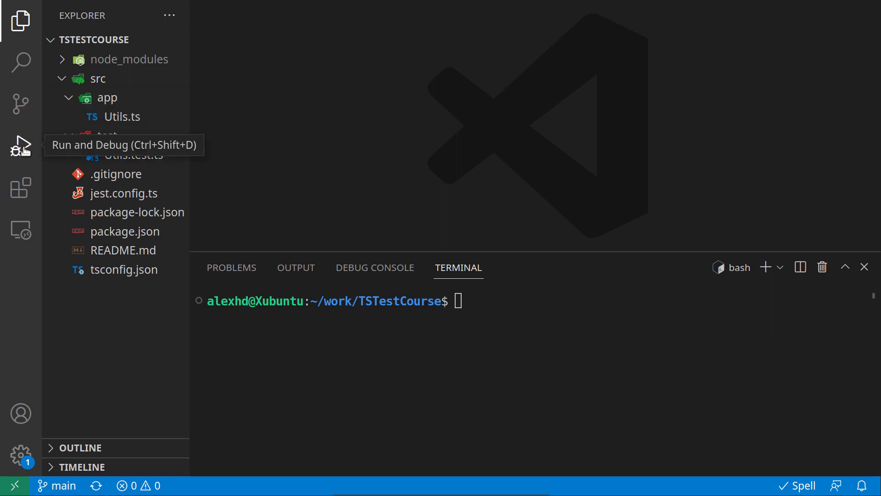
# - Generate a TSTestCourse launch.json from Run and Debug with the Node.js debugger
pyautogui.click(20, 146)
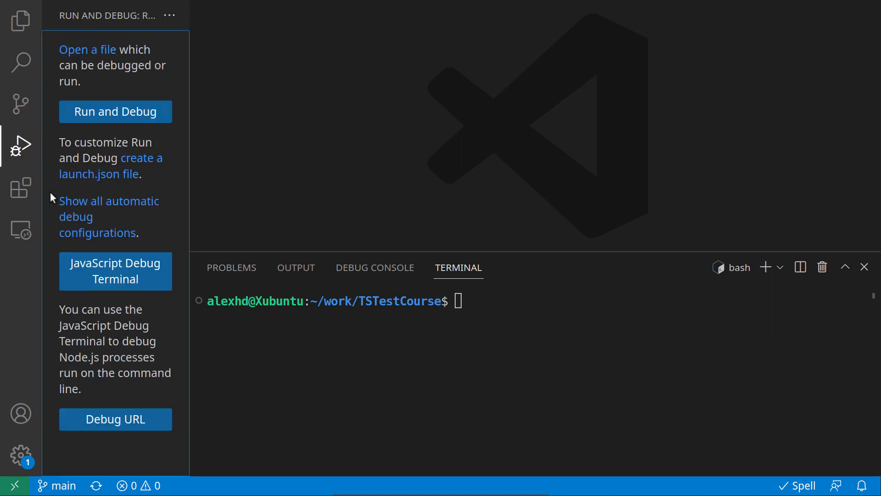
pyautogui.moveTo(74, 38)
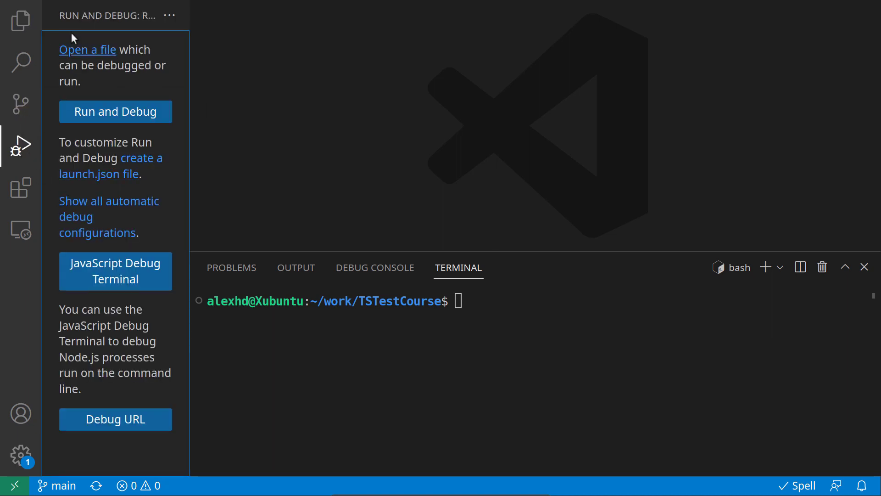
pyautogui.moveTo(166, 131)
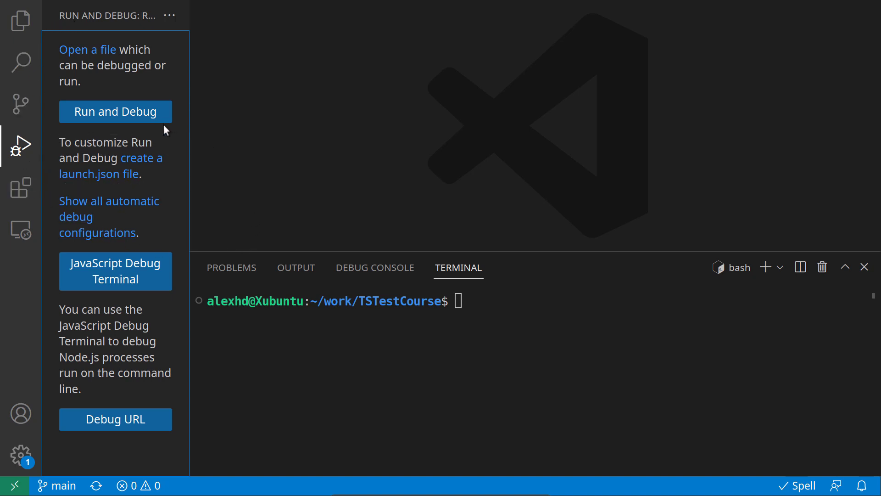
pyautogui.moveTo(71, 170)
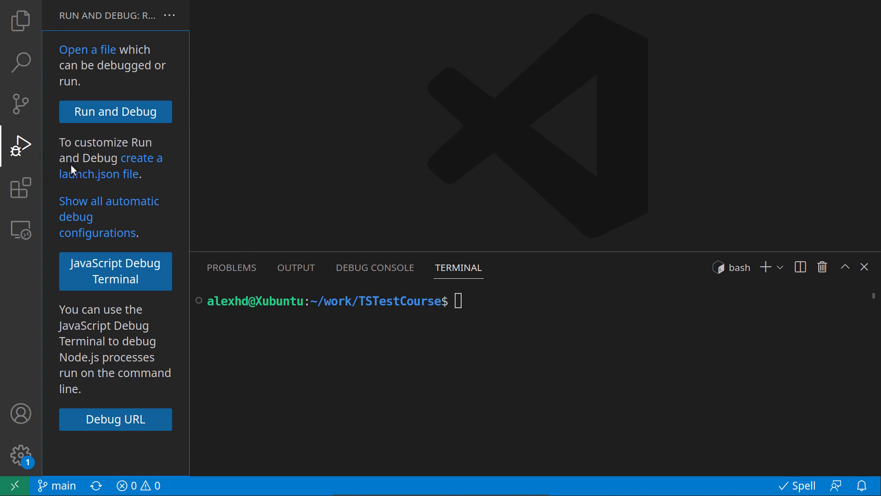
pyautogui.moveTo(105, 175)
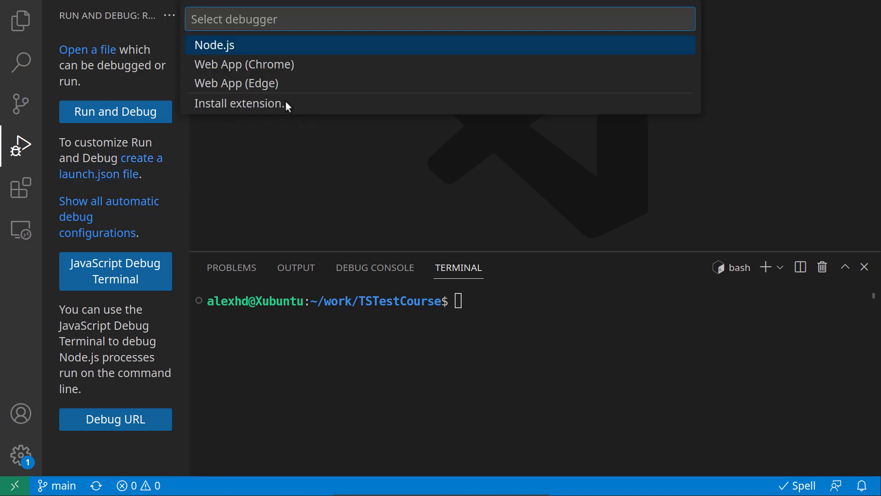
pyautogui.click(216, 44)
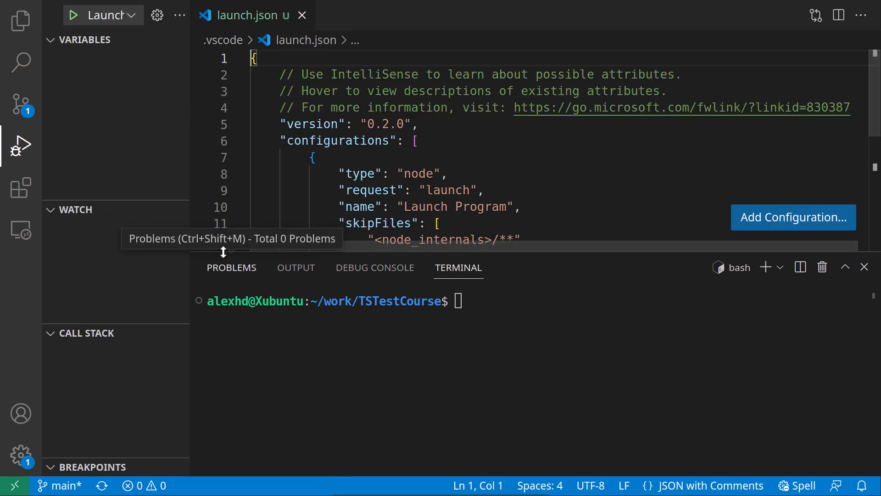
# - Hide the panel and sidebar, then paste Jest Current File over the Launch Program block
pyautogui.click(865, 268)
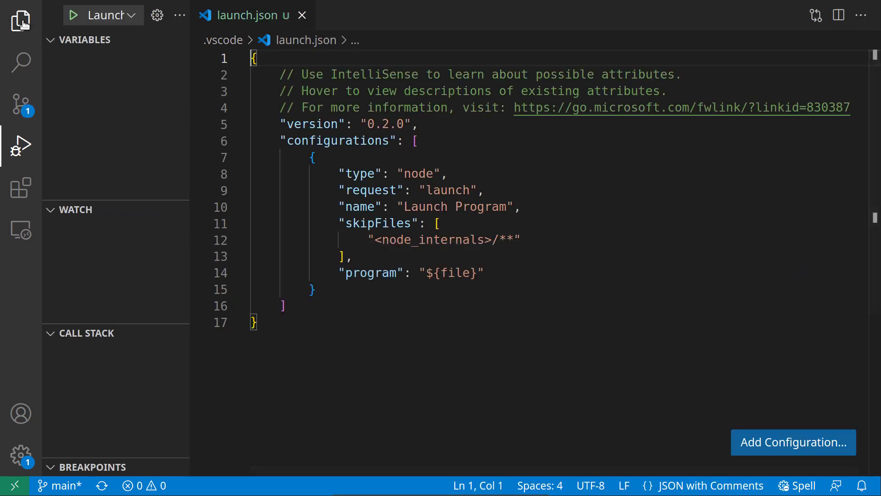
pyautogui.click(18, 146)
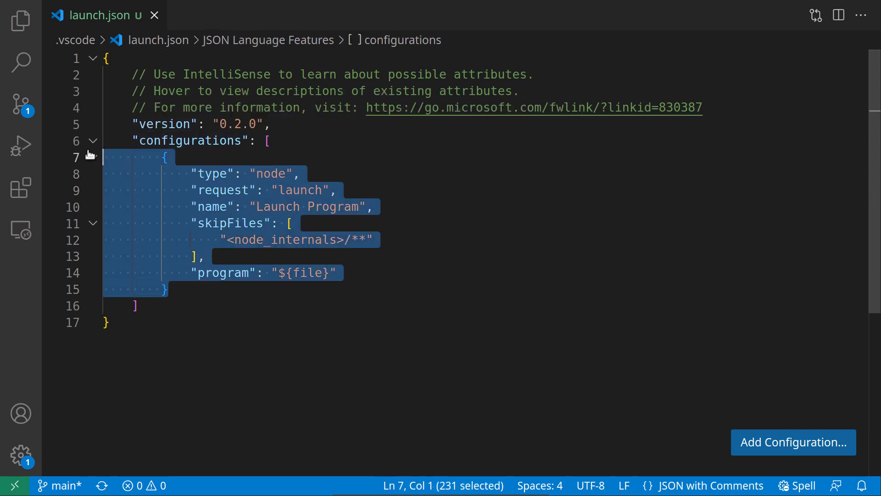
pyautogui.doubleClick(223, 273)
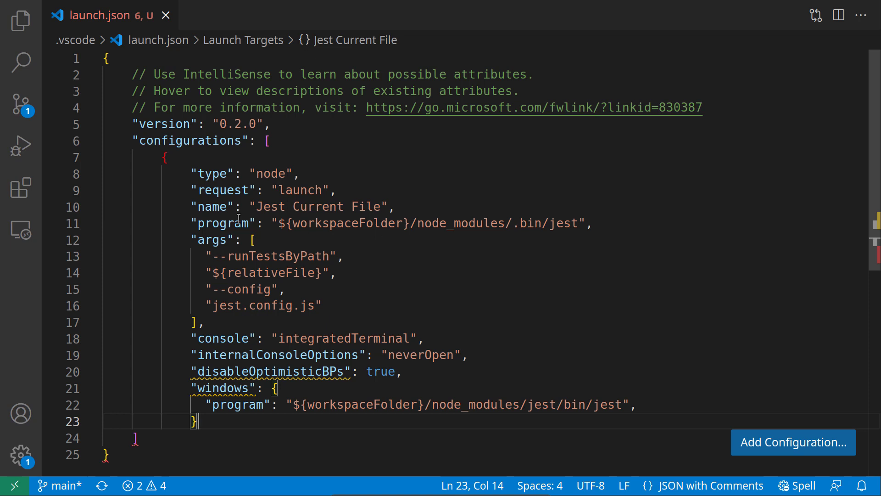
# - Reindent the pasted JSON, change jest.config.js to jest.config.ts, and check that file
pyautogui.moveTo(191, 174); pyautogui.dragTo(276, 173)
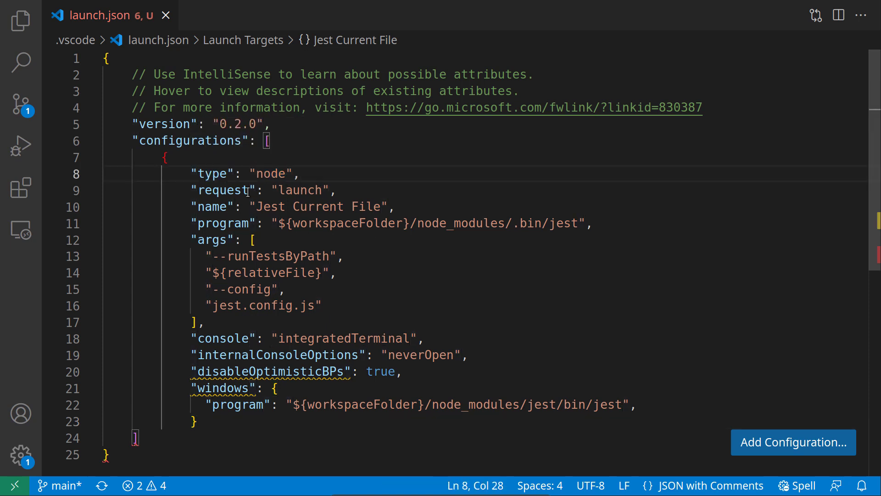
pyautogui.click(338, 190)
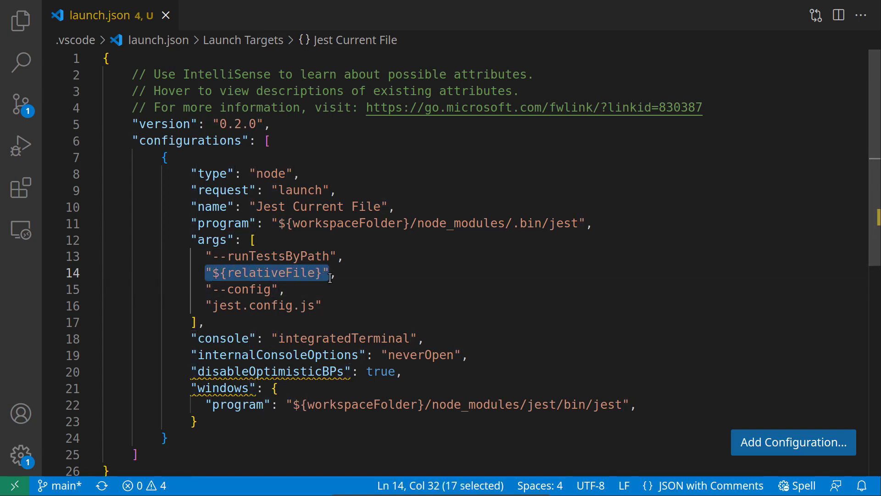
pyautogui.moveTo(335, 274)
pyautogui.write('t')
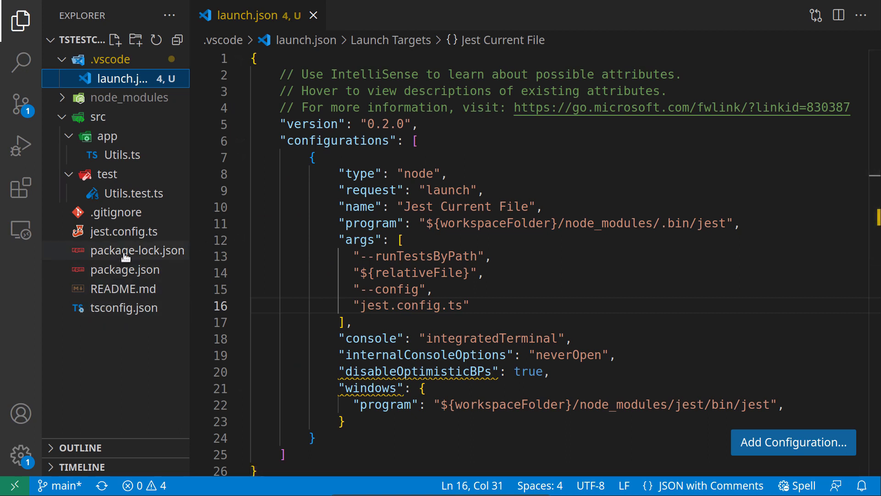
pyautogui.click(124, 231)
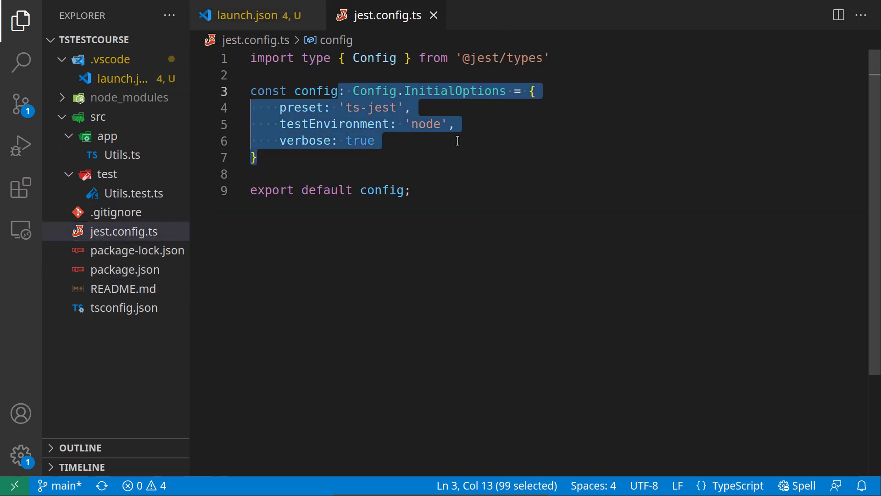
pyautogui.click(421, 124)
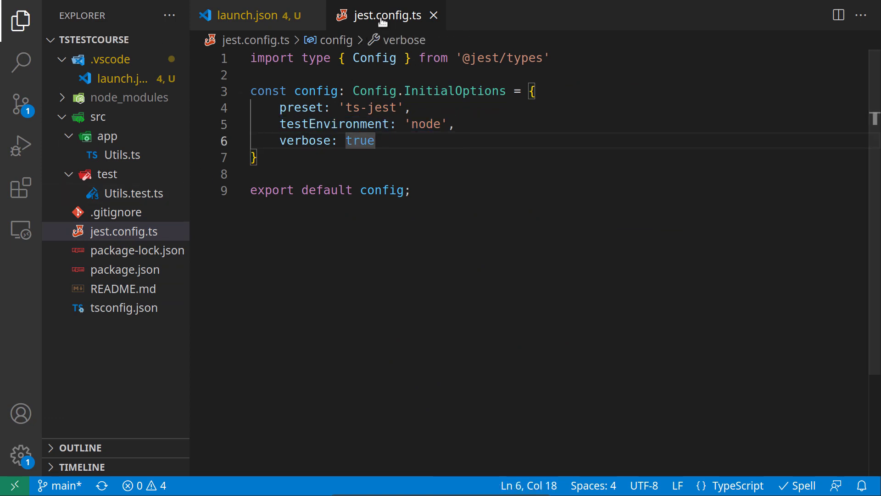
pyautogui.click(251, 15)
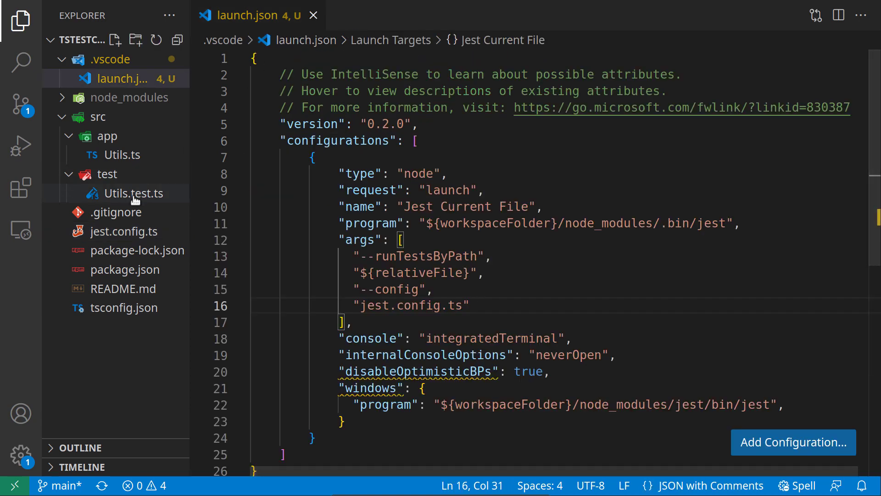
# - Change the upperCase test on line 14 of Utils.test.ts to it.only
pyautogui.click(134, 193)
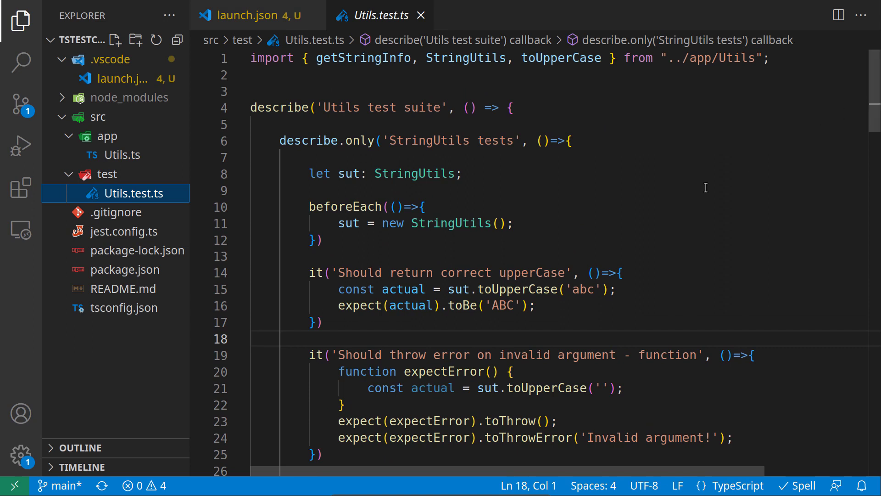
pyautogui.moveTo(351, 140)
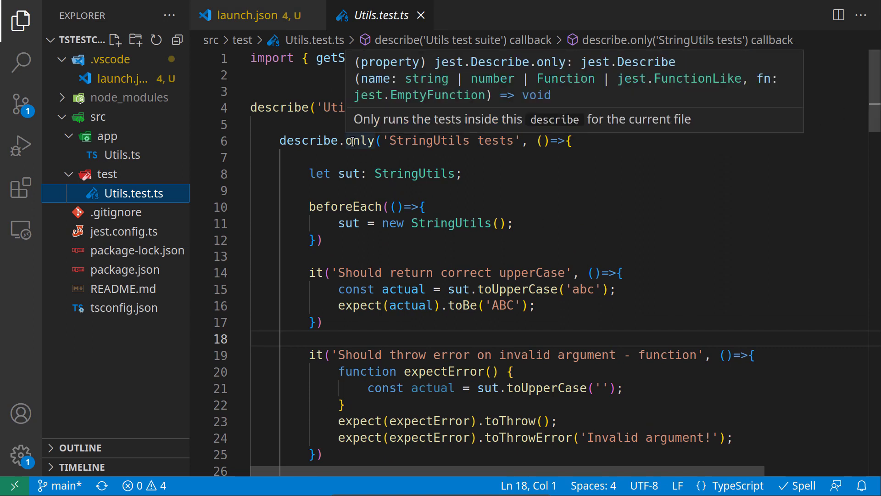
pyautogui.click(411, 327)
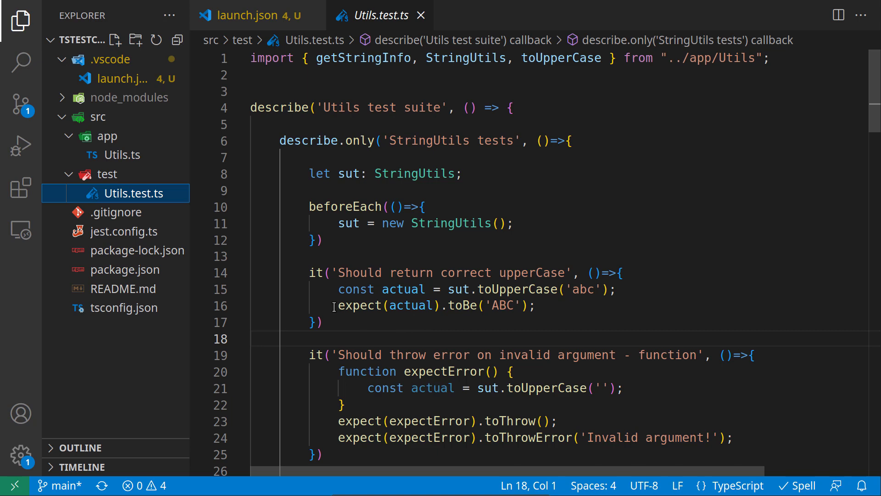
pyautogui.write('.only')
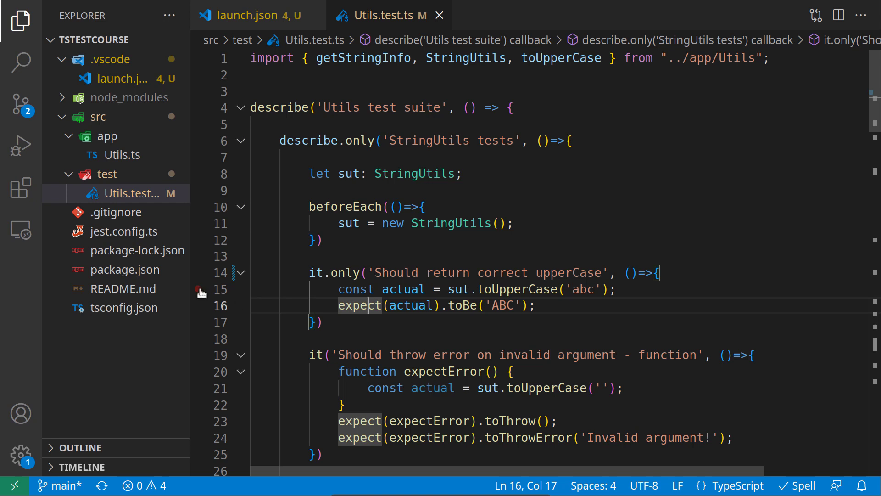
# - Set breakpoints at line 15 of Utils.test.ts and line 4 of Utils.ts
pyautogui.click(198, 289)
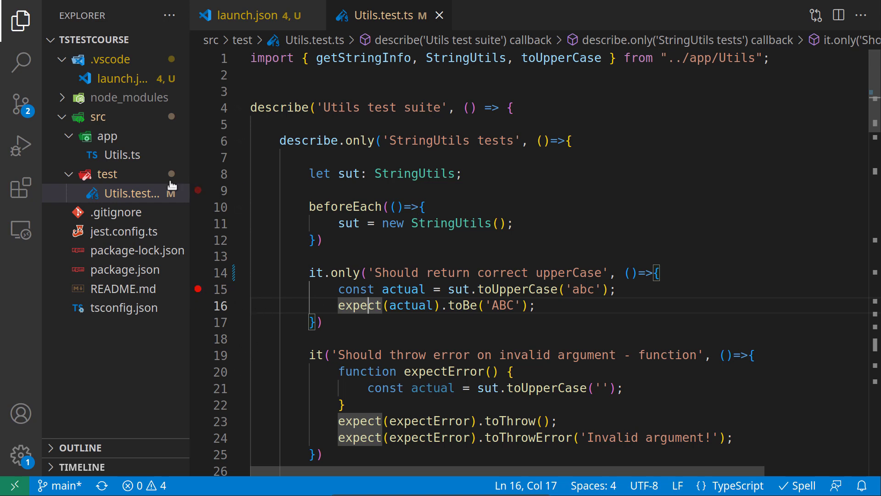
pyautogui.click(122, 155)
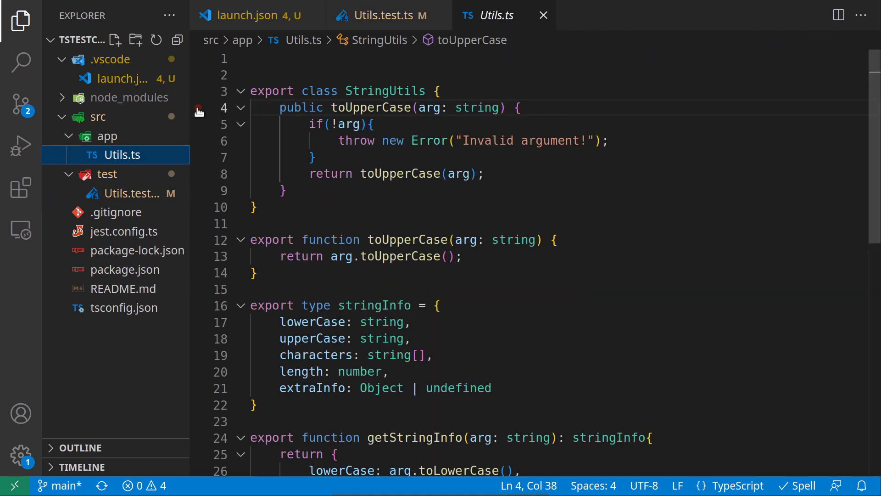
pyautogui.click(198, 108)
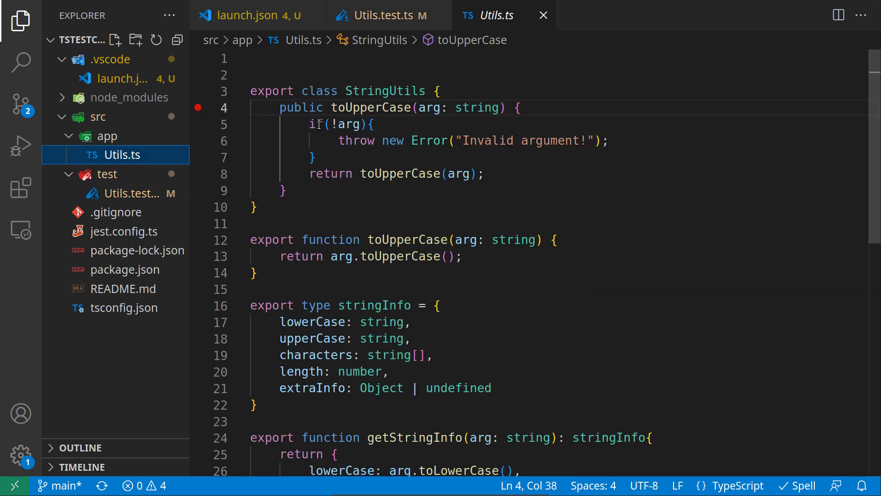
pyautogui.moveTo(384, 19)
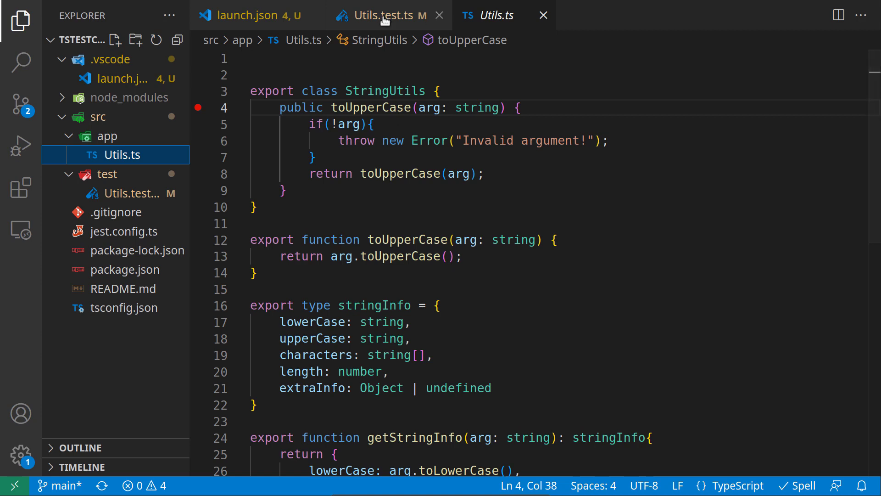
pyautogui.click(380, 16)
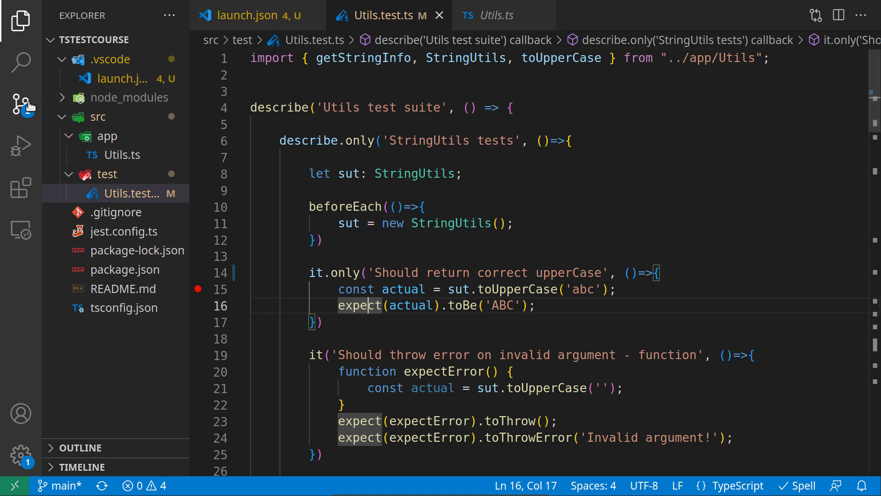
# - Launch the Jest Current File configuration on Utils.test.ts from Run and Debug
pyautogui.click(17, 146)
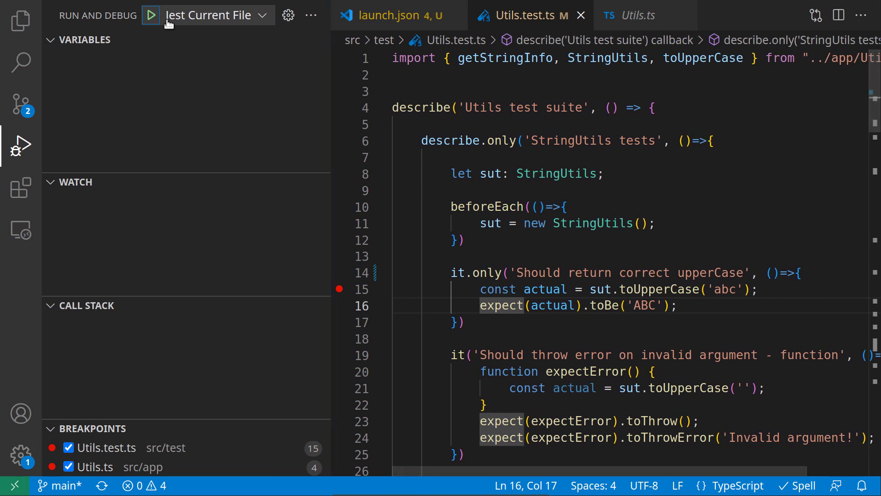
pyautogui.moveTo(264, 14)
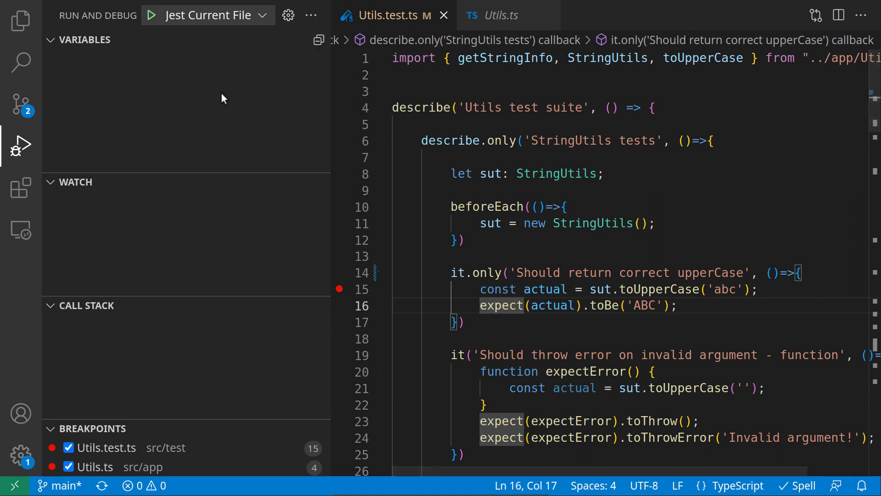
pyautogui.moveTo(501, 140)
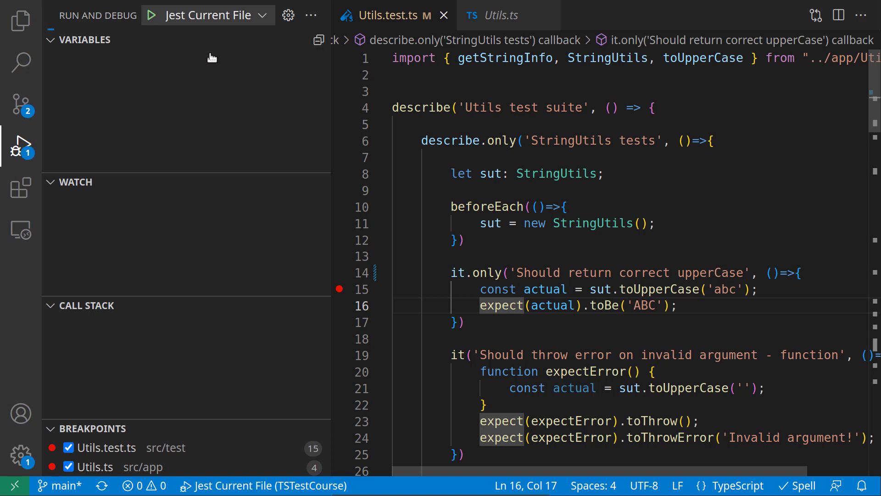
pyautogui.click(151, 15)
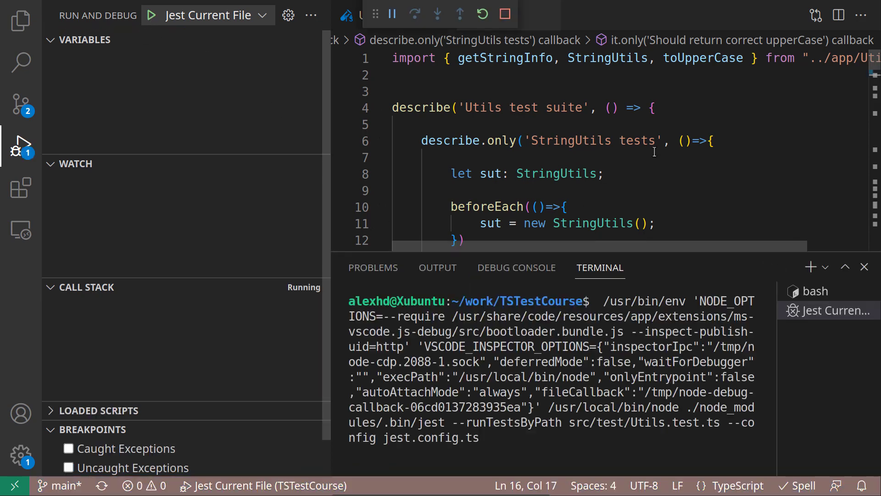
# - Inspect the undefined actual variable while paused at line 15 of Utils.test.ts
pyautogui.click(392, 14)
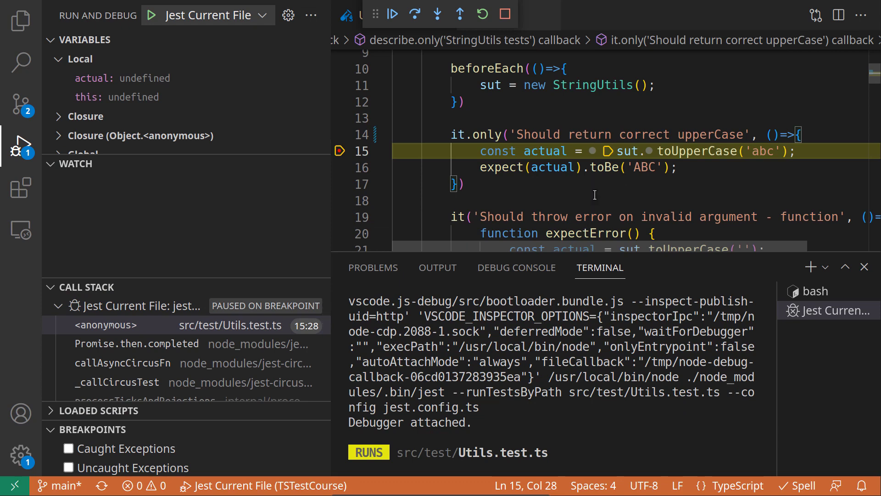
pyautogui.moveTo(332, 184)
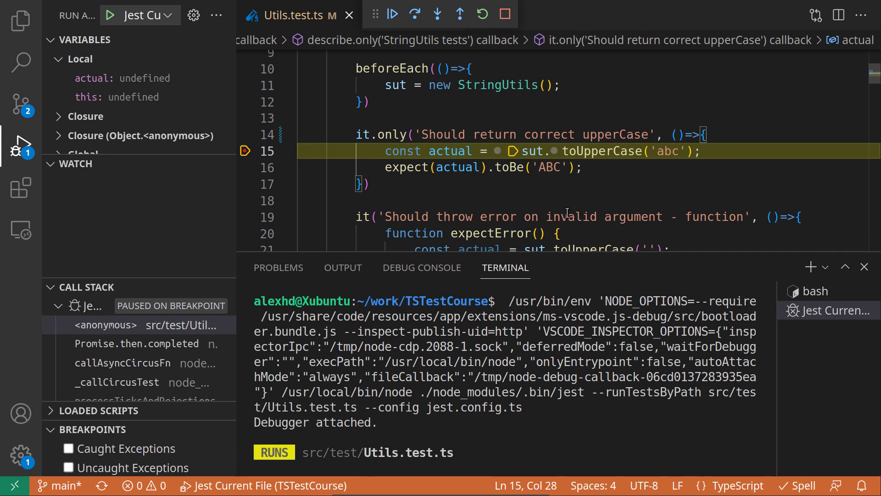
pyautogui.moveTo(508, 219)
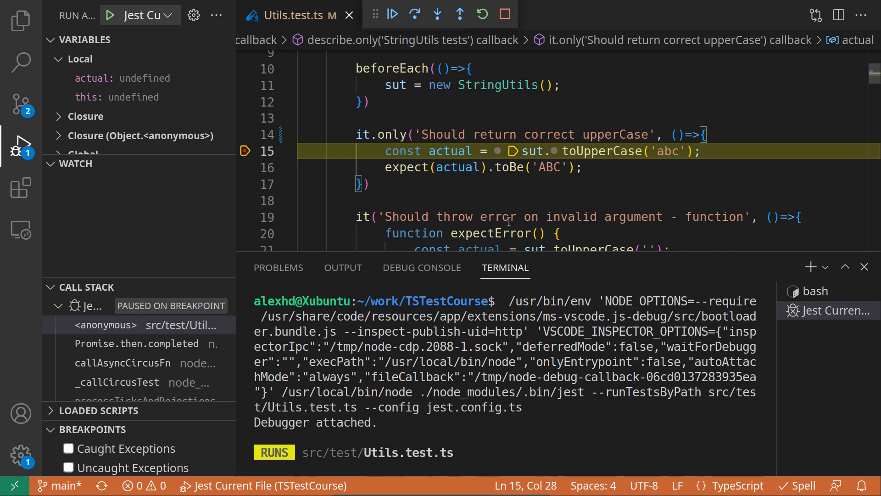
pyautogui.moveTo(504, 193)
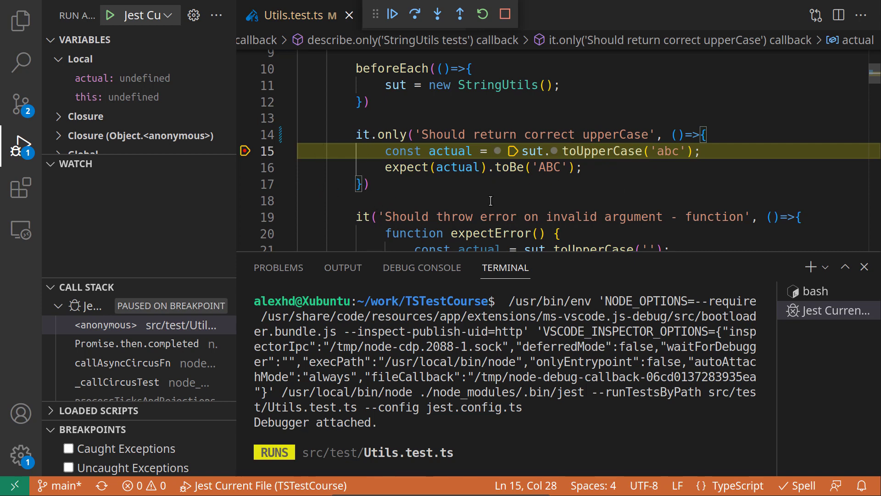
pyautogui.moveTo(451, 155)
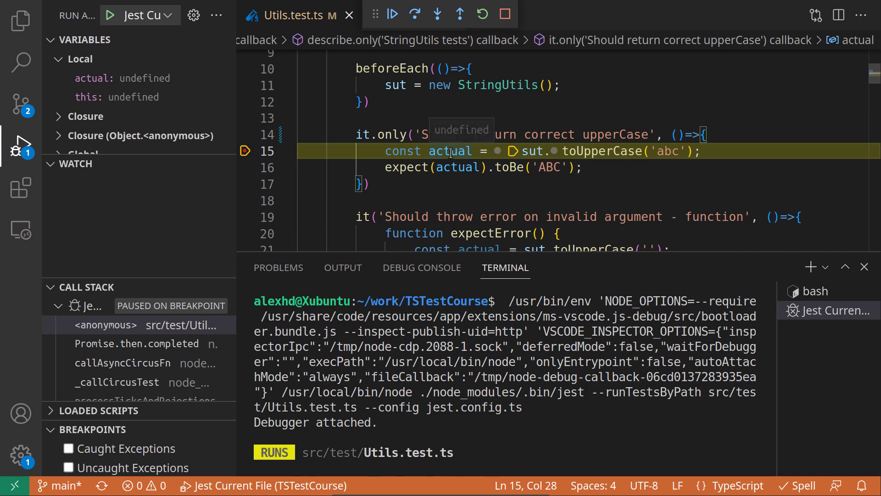
pyautogui.moveTo(532, 151)
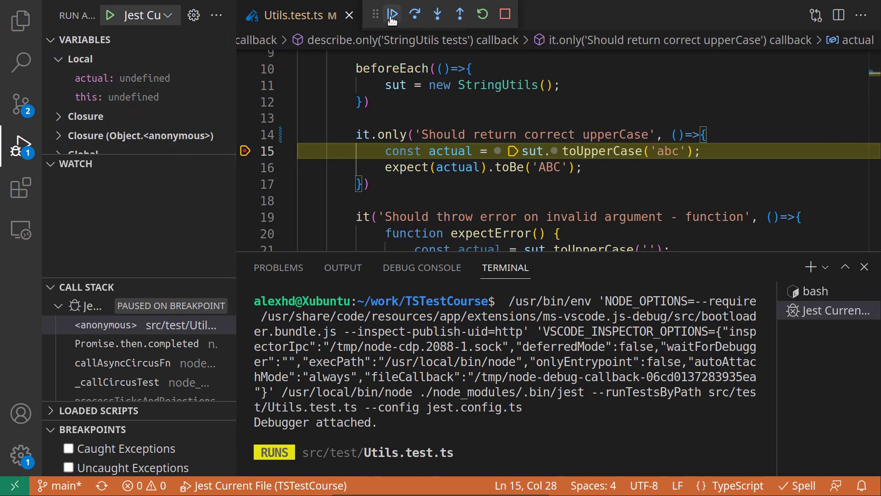
pyautogui.moveTo(393, 14)
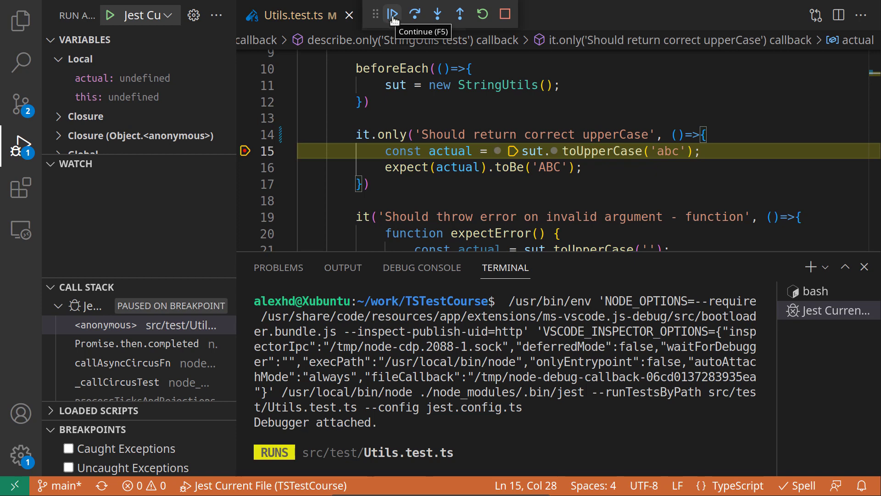
pyautogui.moveTo(463, 111)
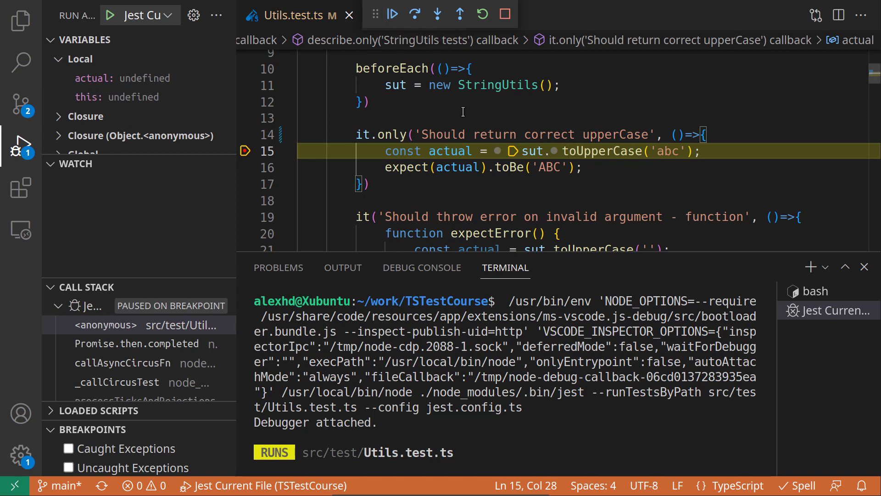
pyautogui.moveTo(393, 13)
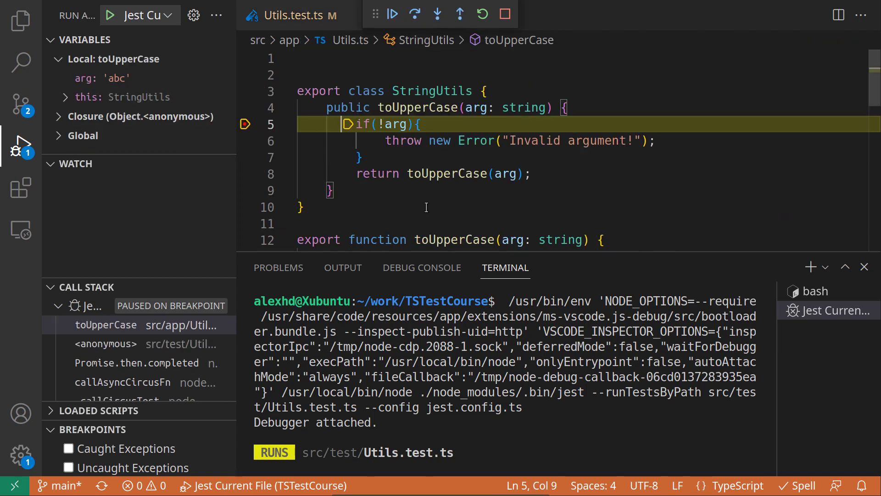
pyautogui.moveTo(423, 173)
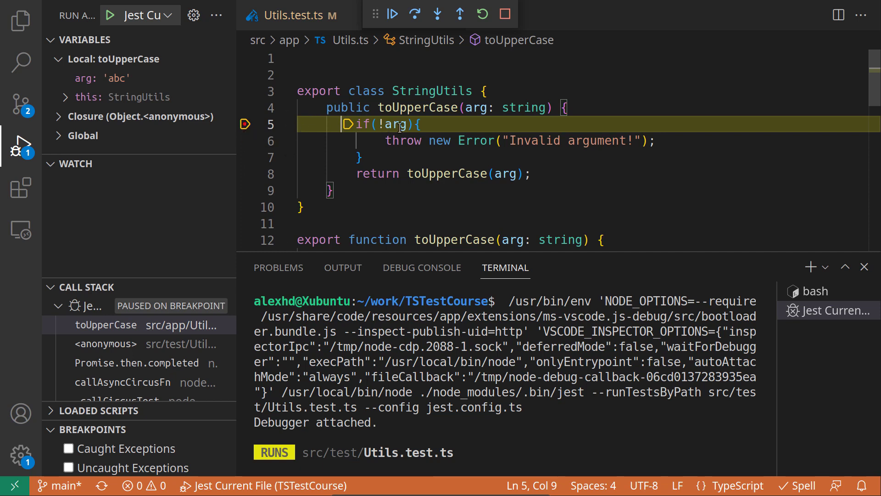
pyautogui.moveTo(398, 125)
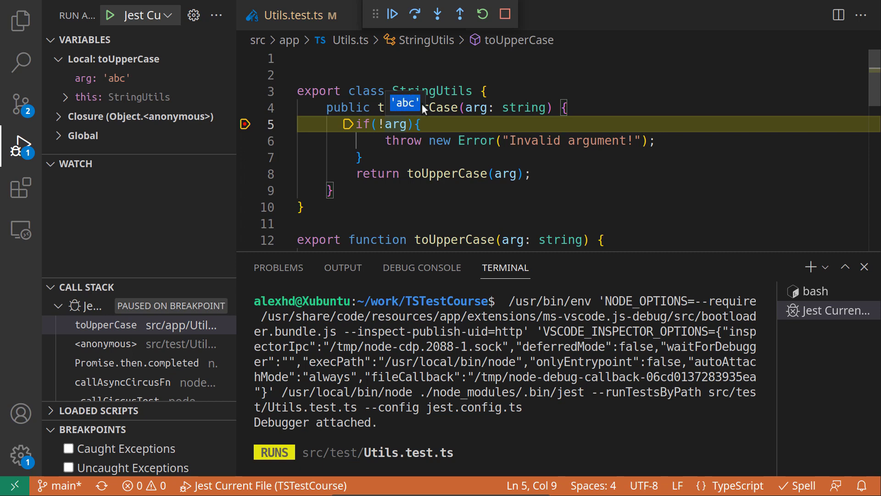
pyautogui.moveTo(104, 166)
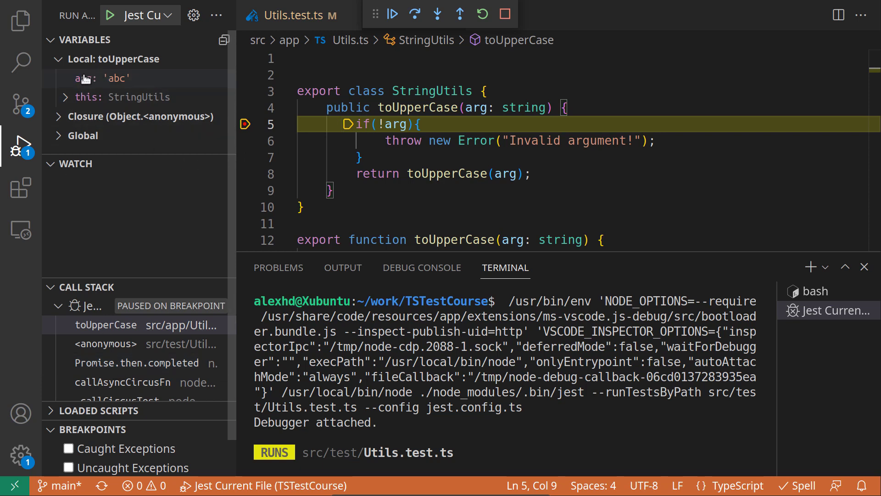
pyautogui.moveTo(112, 137)
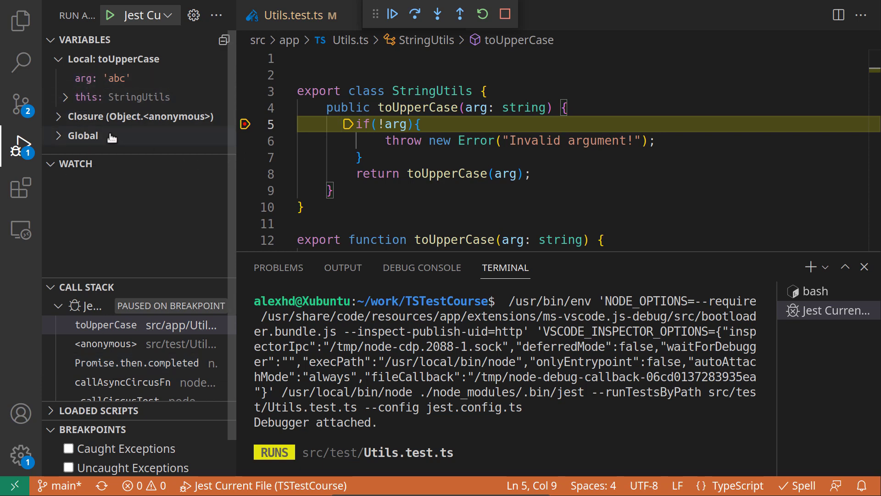
pyautogui.moveTo(92, 137)
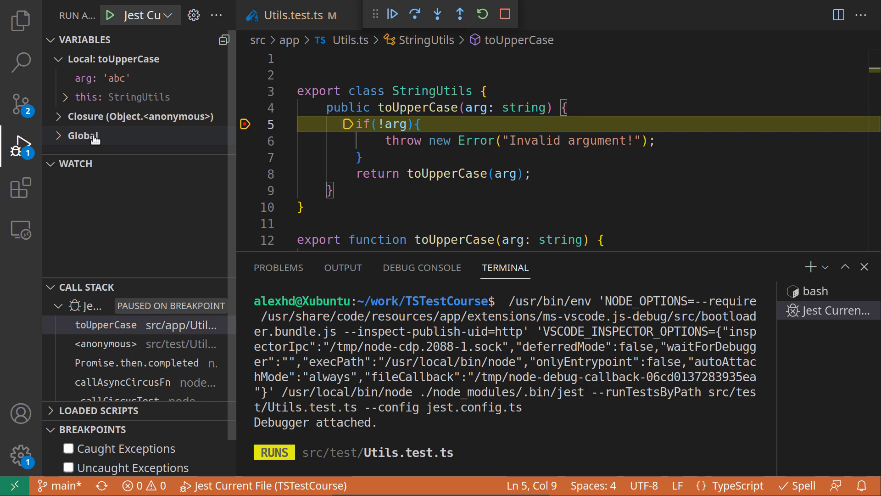
pyautogui.moveTo(95, 135)
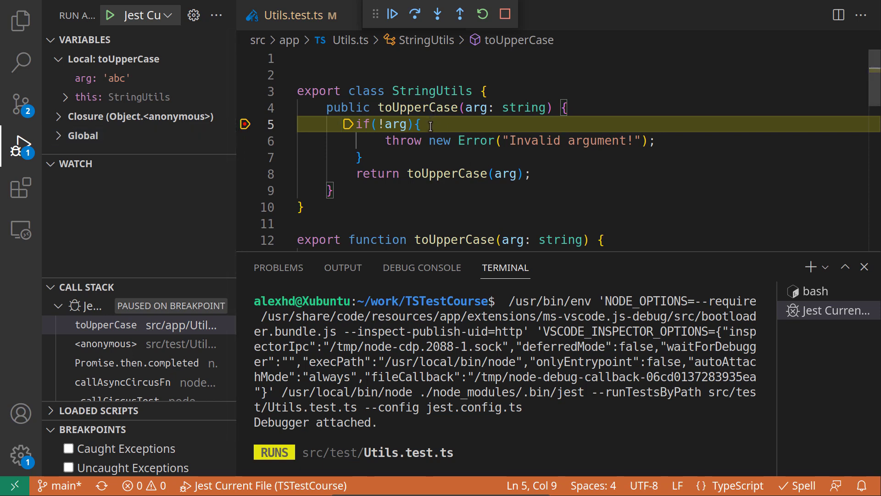
pyautogui.moveTo(85, 354)
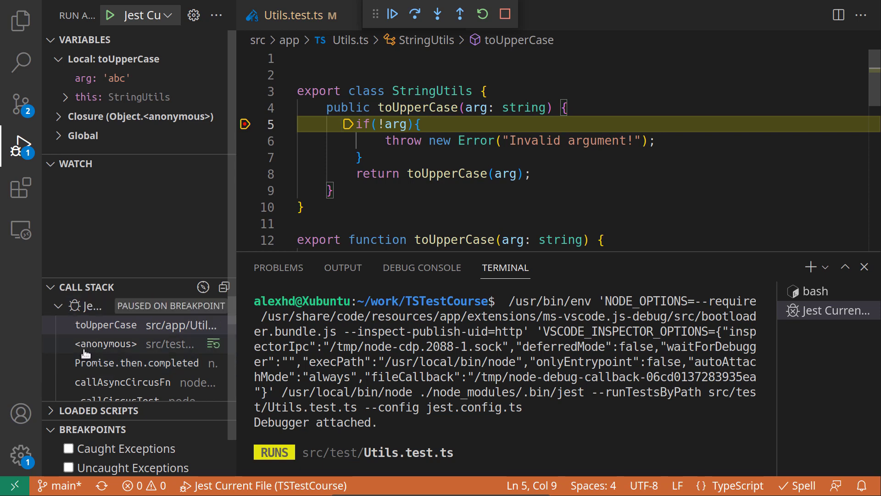
pyautogui.moveTo(82, 344)
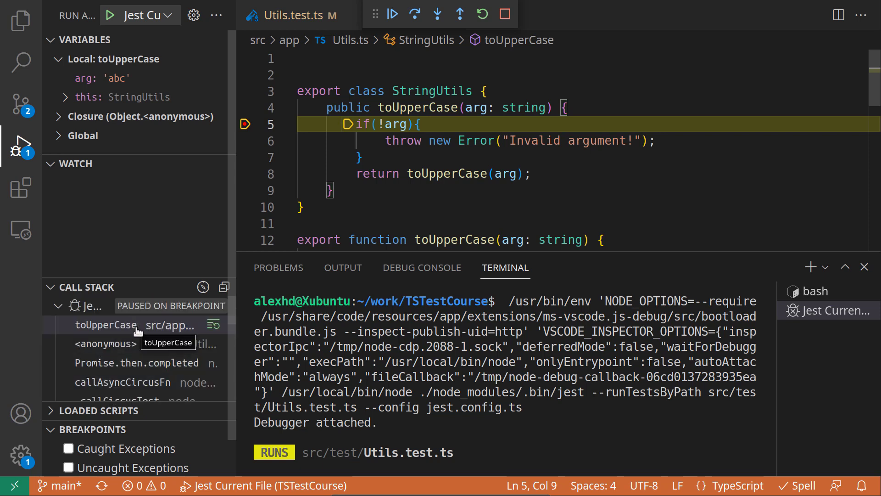
pyautogui.moveTo(414, 13)
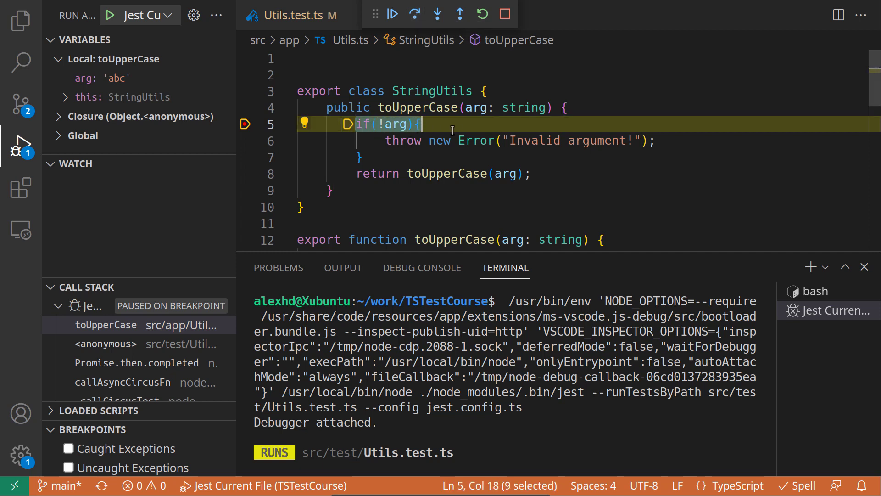
# - Step over to the line 8 return, then continue until toUpperCase pauses with empty arg
pyautogui.click(415, 14)
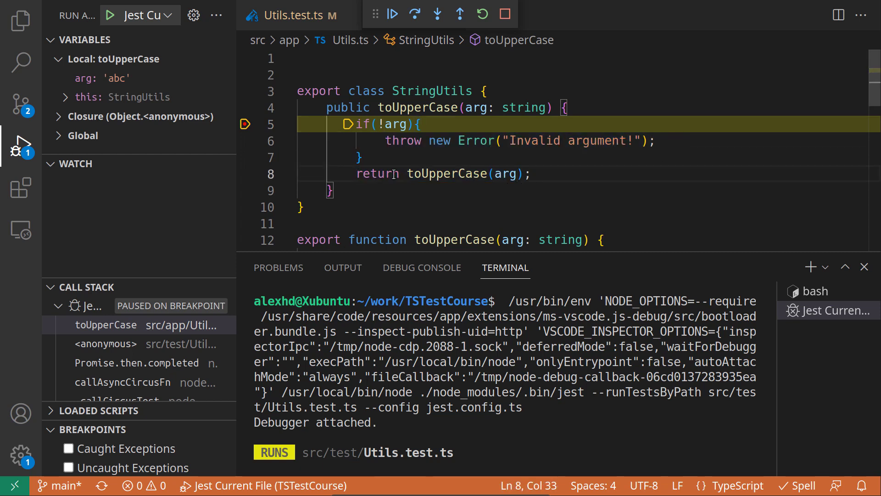
pyautogui.click(415, 13)
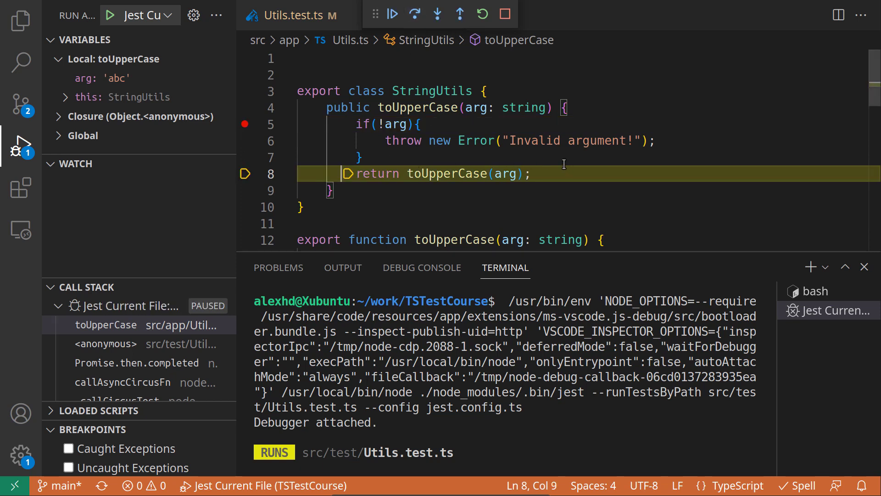
pyautogui.click(392, 13)
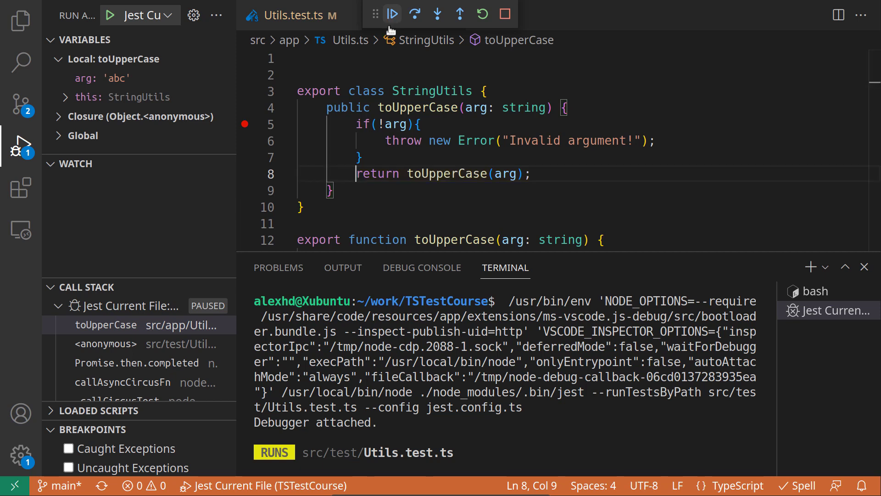
pyautogui.click(415, 13)
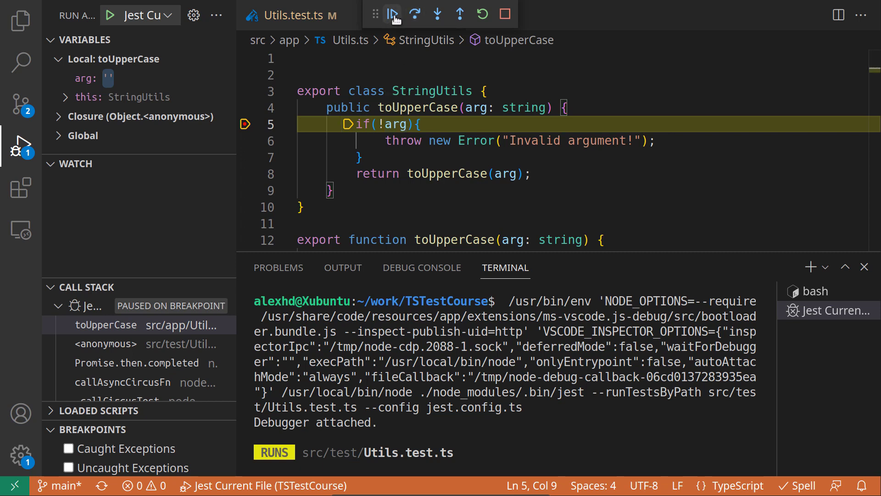
# - Stop the Jest debug session and return to the Explorer file tree
pyautogui.click(393, 14)
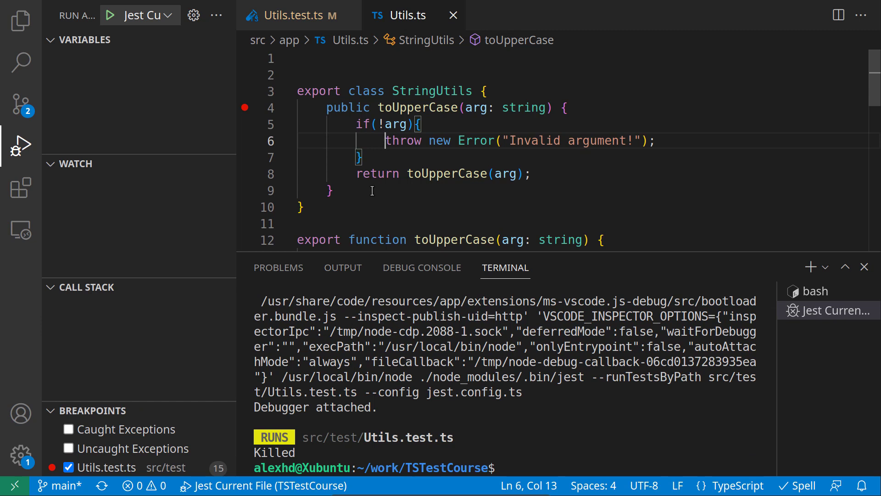
pyautogui.click(17, 17)
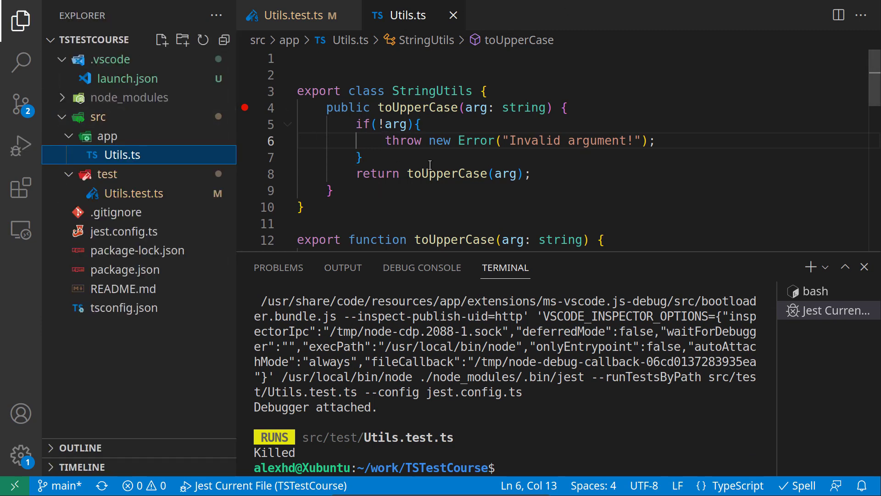